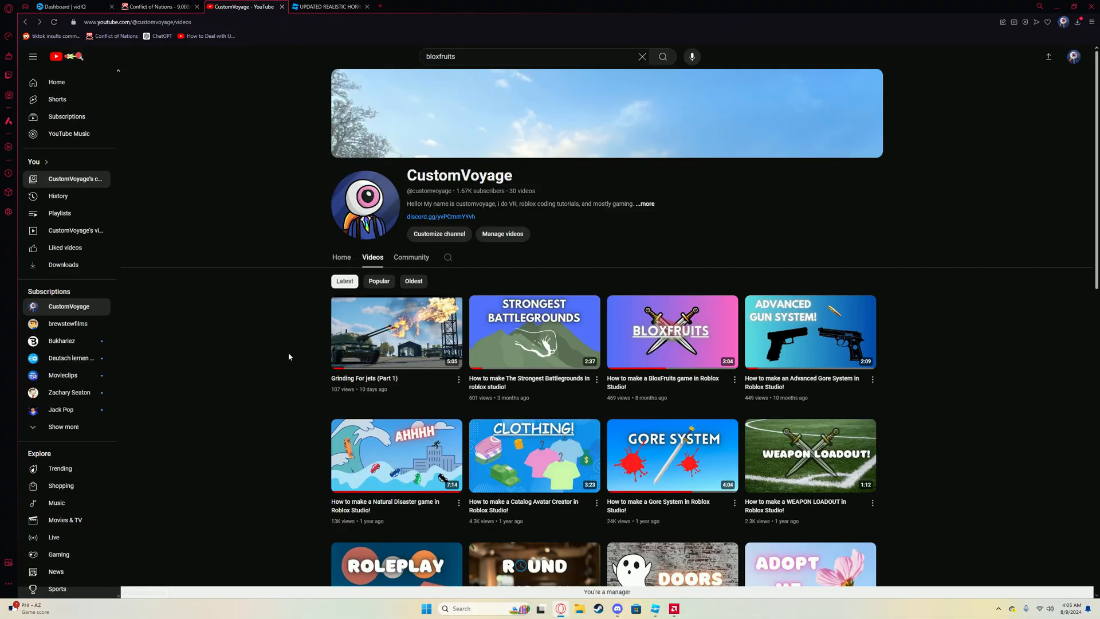
# Sort CustomVoyage's videos by Oldest and open the horror game tutorial video
pyautogui.scroll(-3)
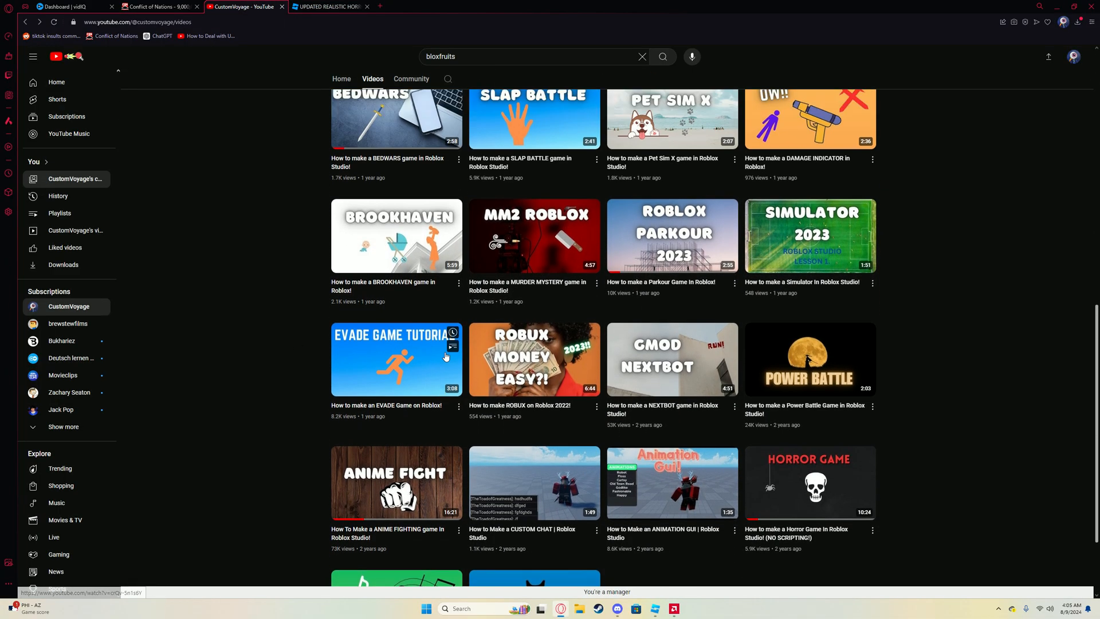
pyautogui.scroll(3)
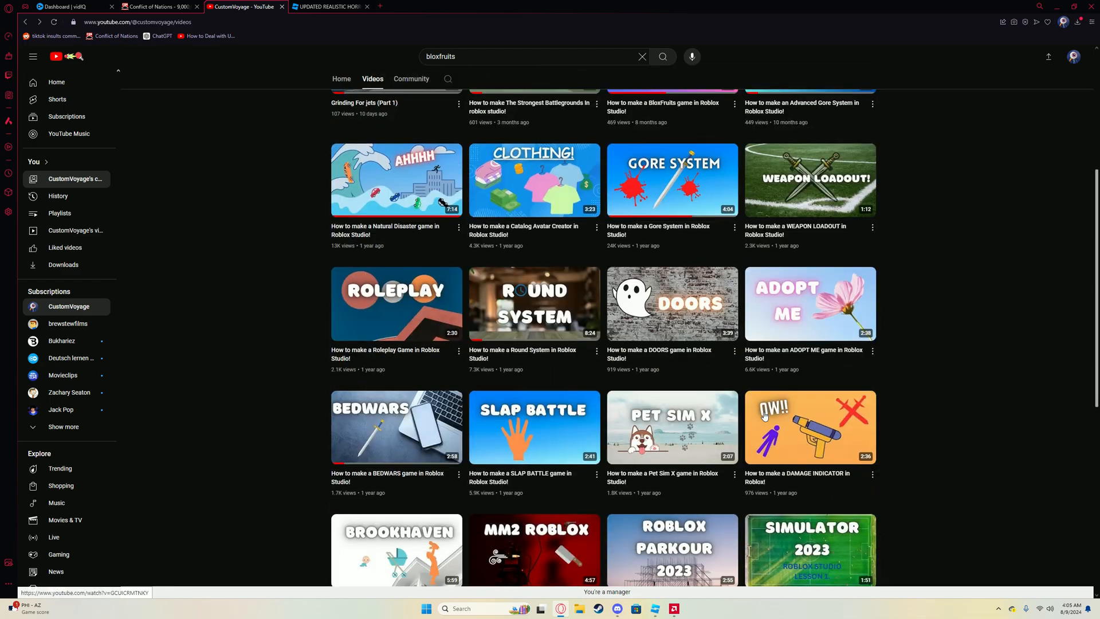
pyautogui.click(413, 178)
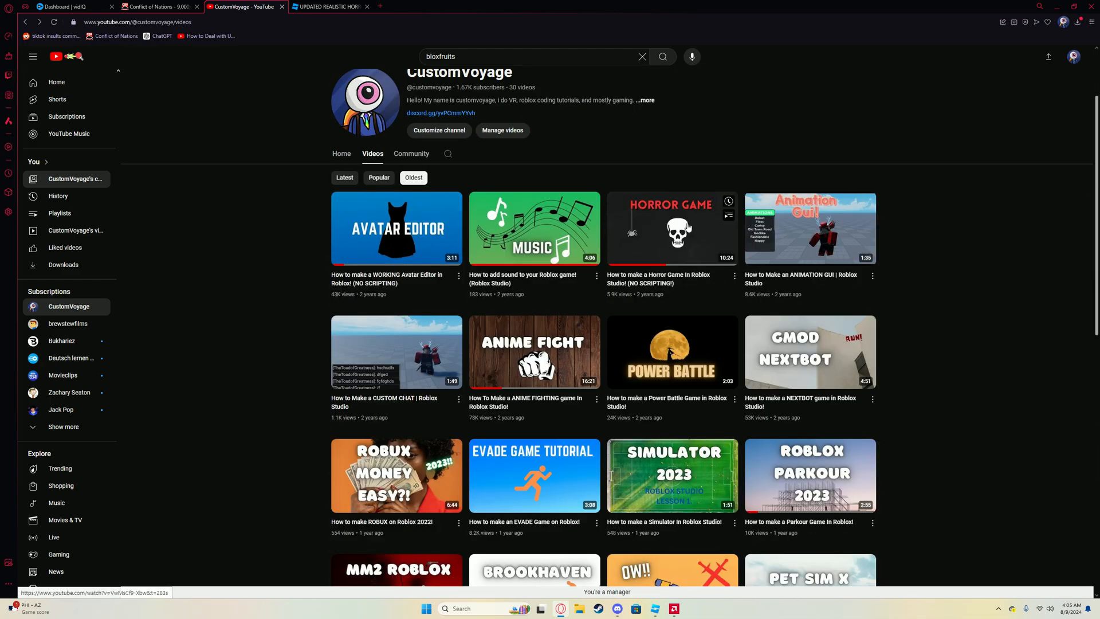
pyautogui.click(342, 154)
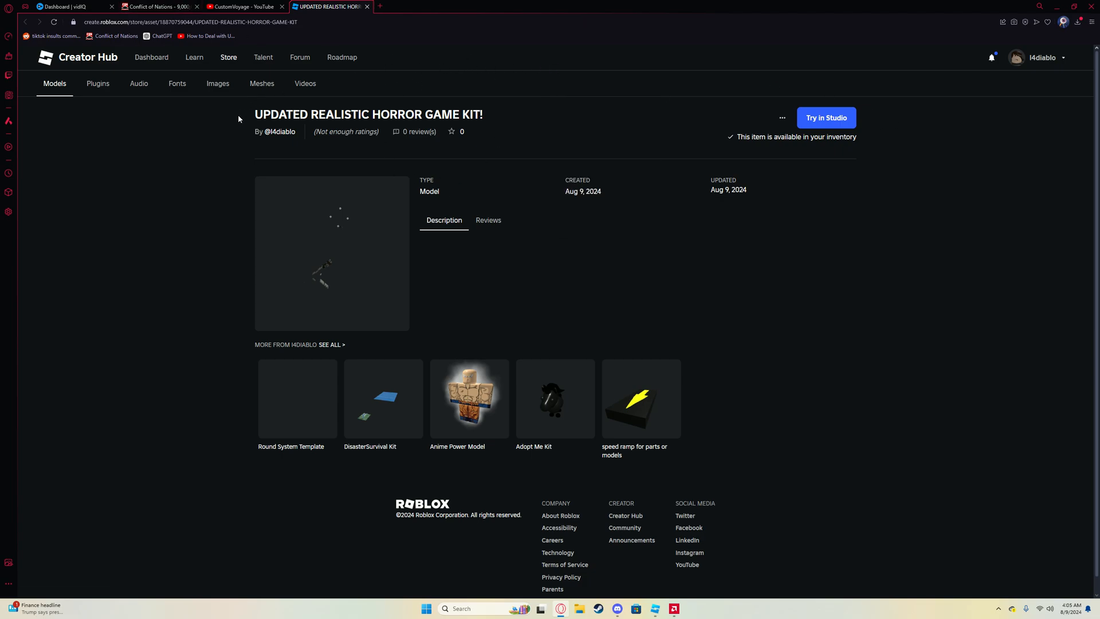
pyautogui.moveTo(522, 124)
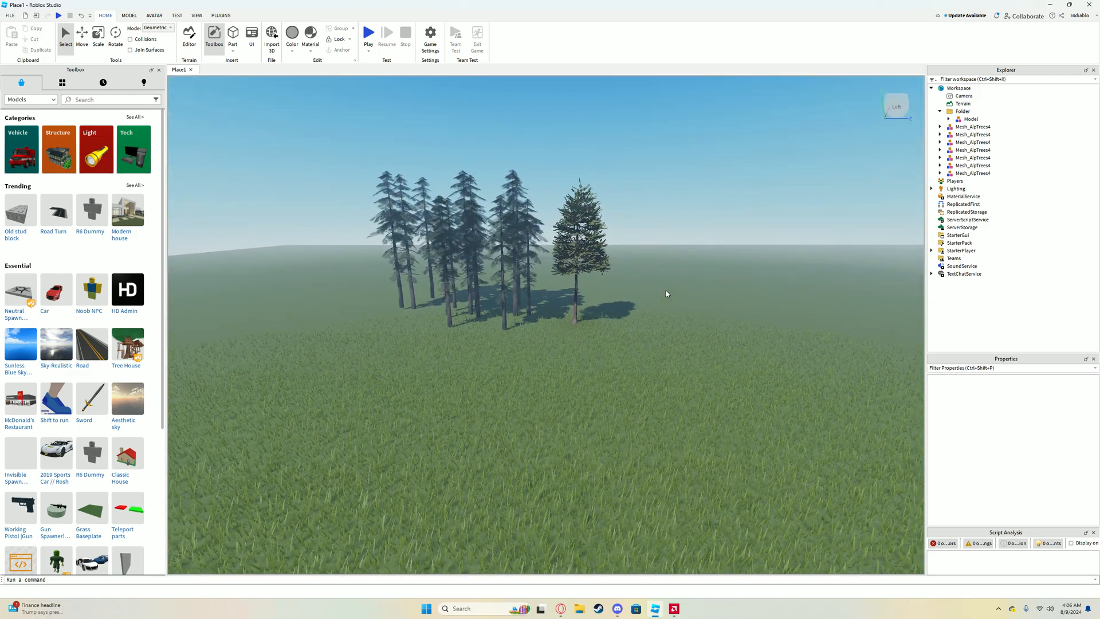
# Insert the UPDATED REALISTIC HORROR GAME KIT! from My Models and accept its scripts
pyautogui.click(62, 82)
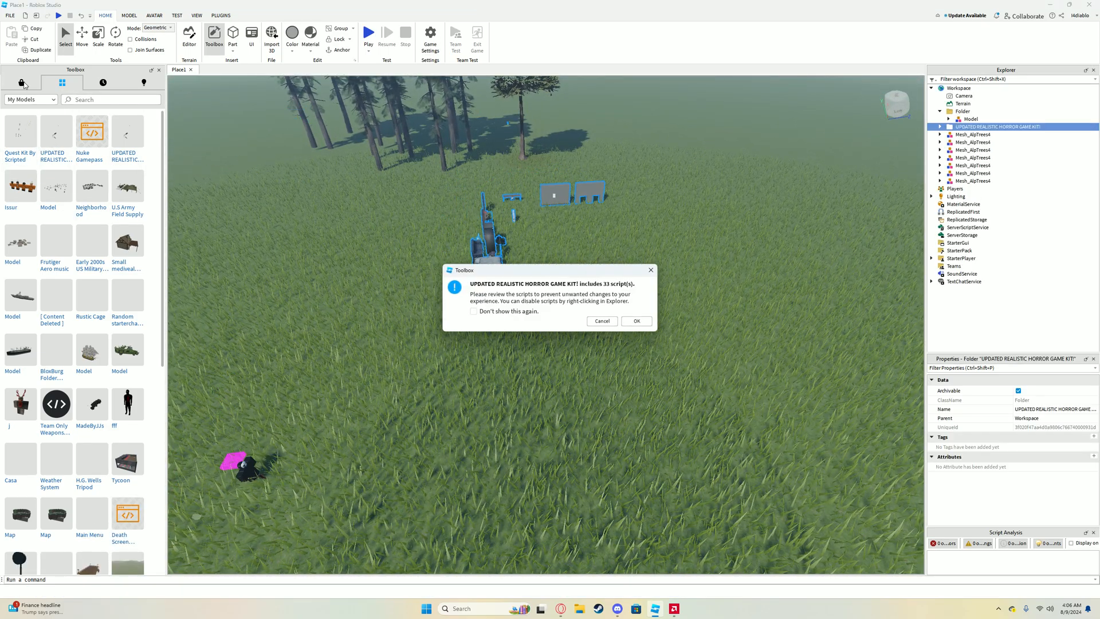
pyautogui.click(634, 321)
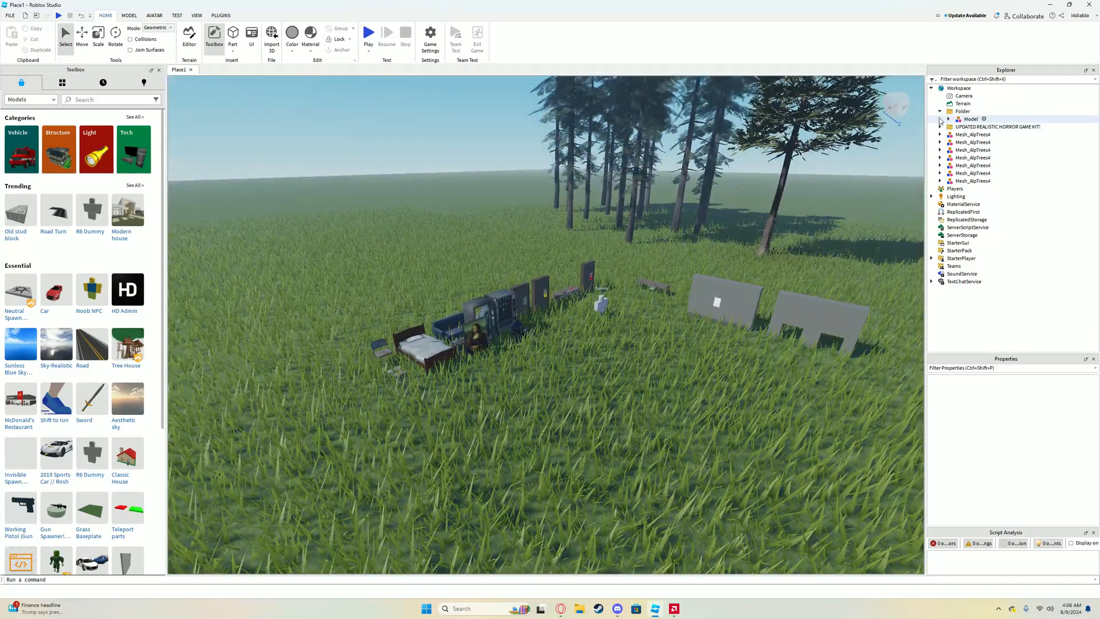
# Relocate the kit folder's scripts, GUI and world models into their matching services
pyautogui.click(963, 110)
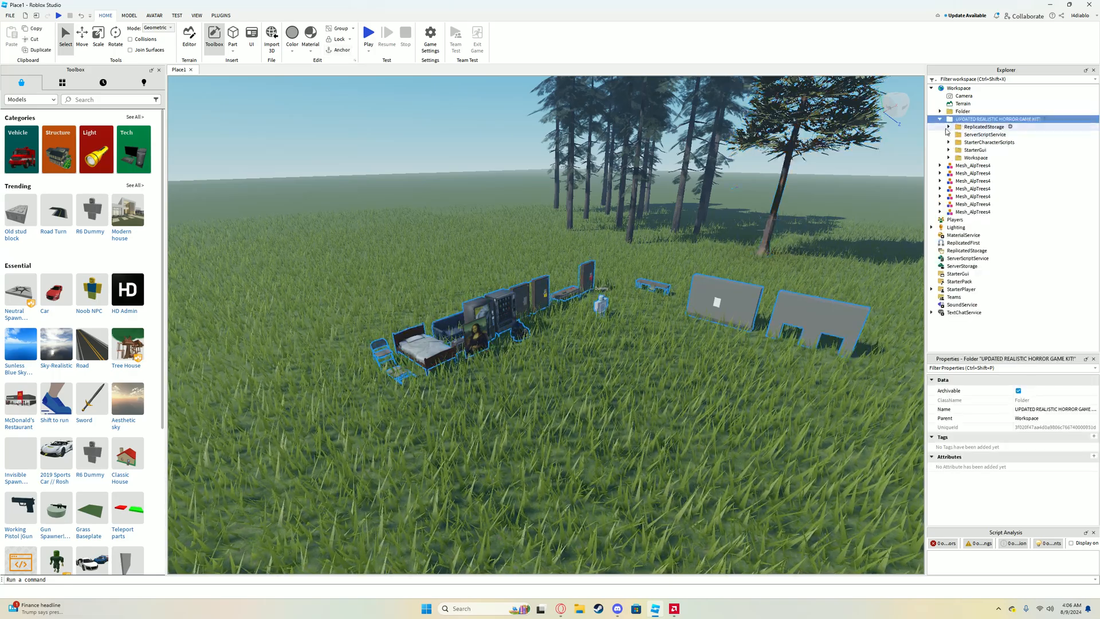
pyautogui.click(940, 126)
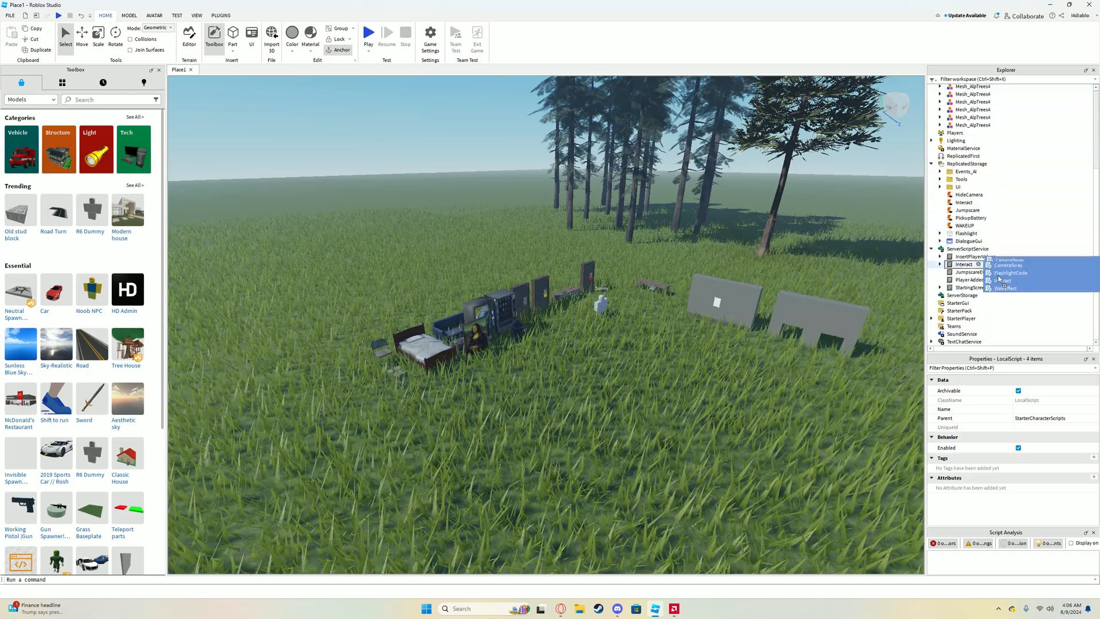
pyautogui.scroll(-3)
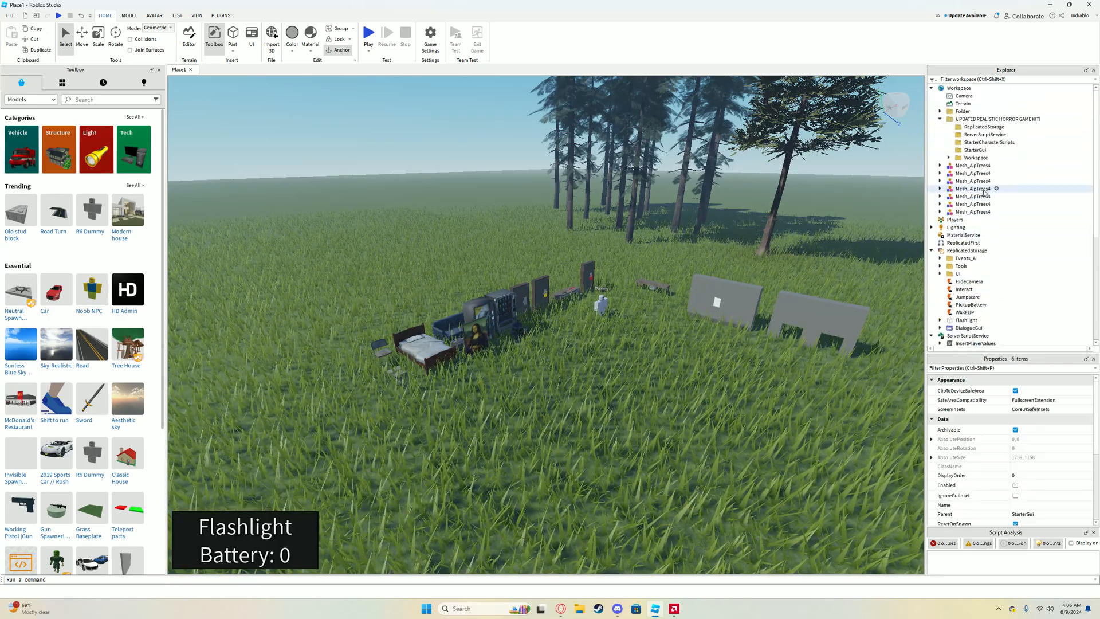
pyautogui.click(940, 157)
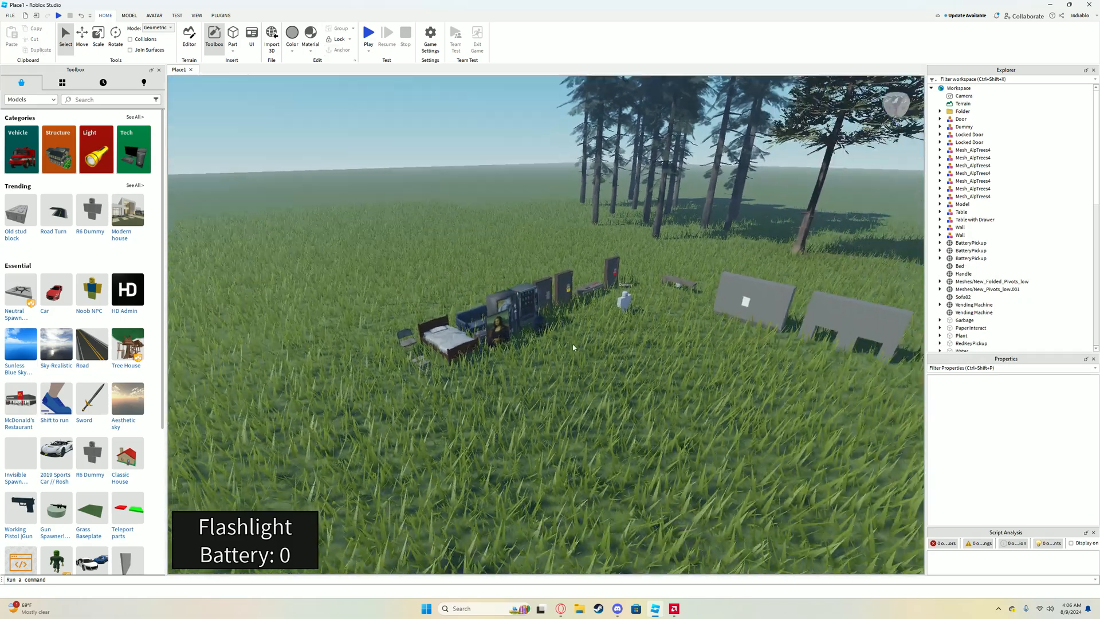
pyautogui.click(672, 608)
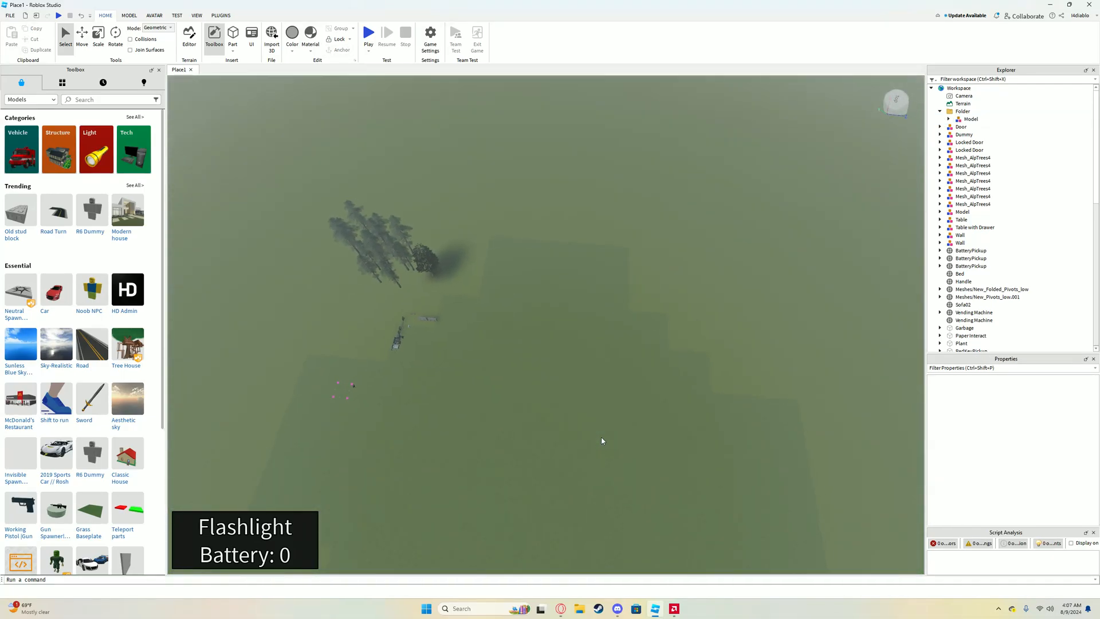
# Configure Terrain Generate with mountains, hills, plains and no caves, cancelling the trial run
pyautogui.click(188, 36)
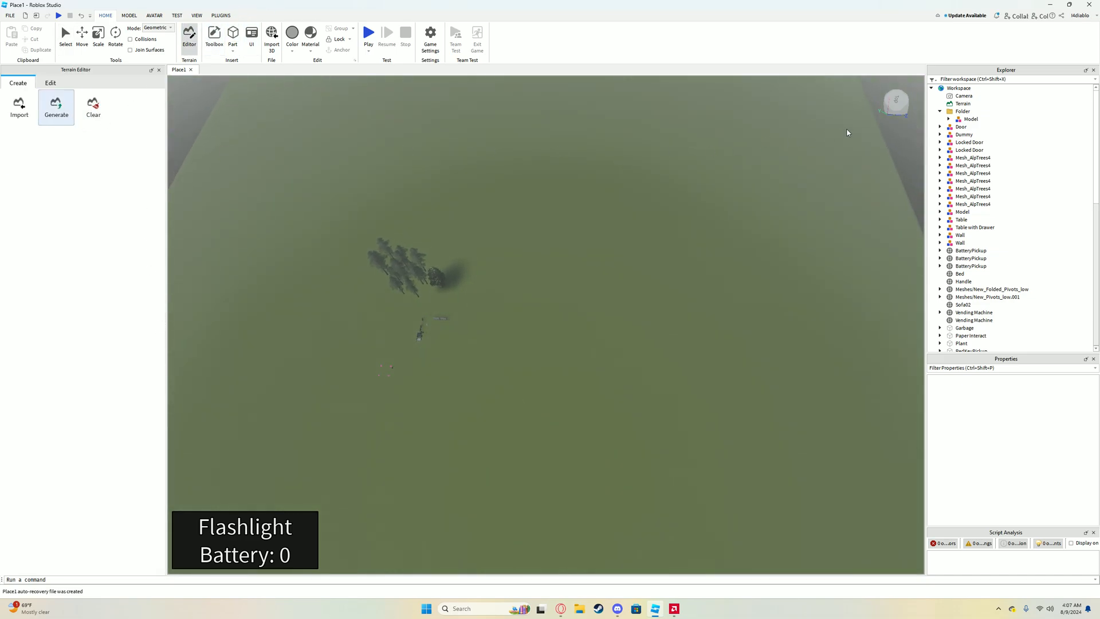
pyautogui.click(56, 106)
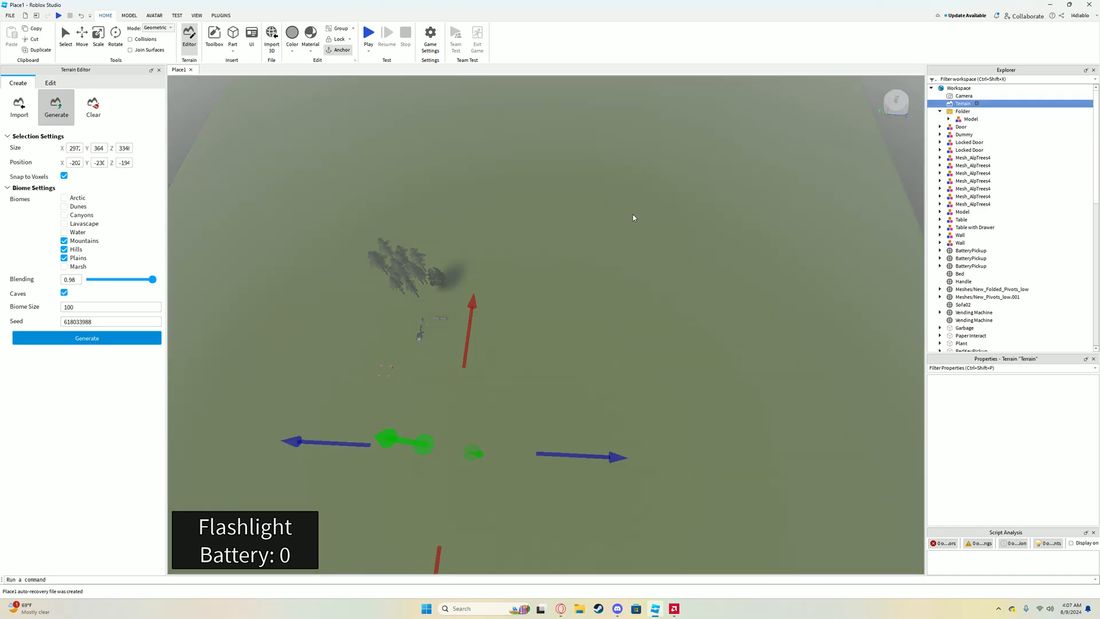
pyautogui.moveTo(528, 172)
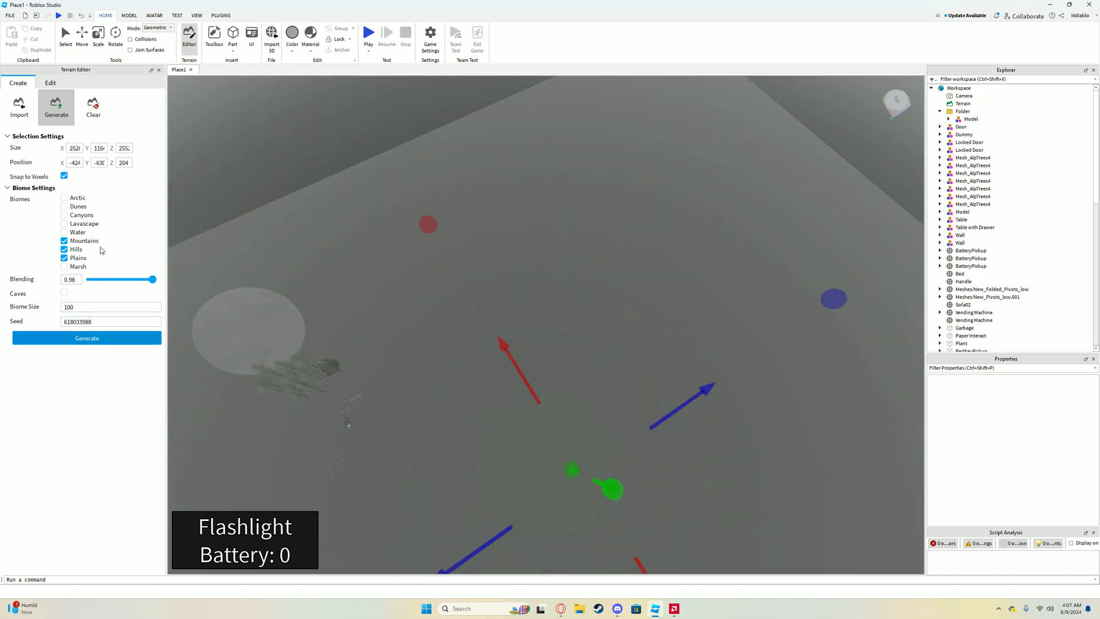
pyautogui.click(87, 337)
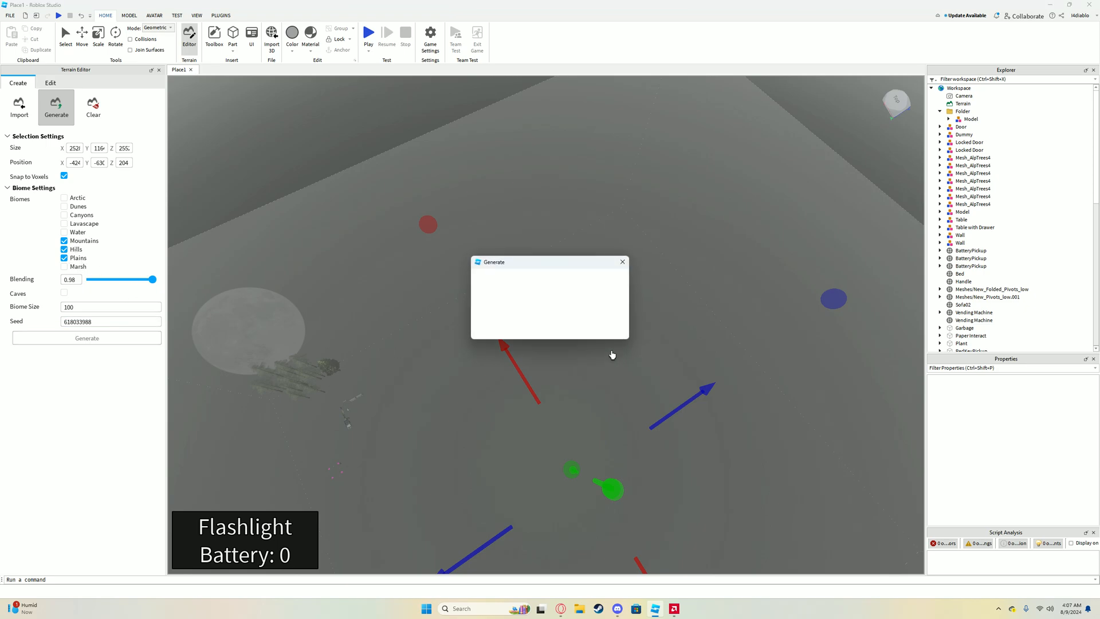
pyautogui.click(86, 337)
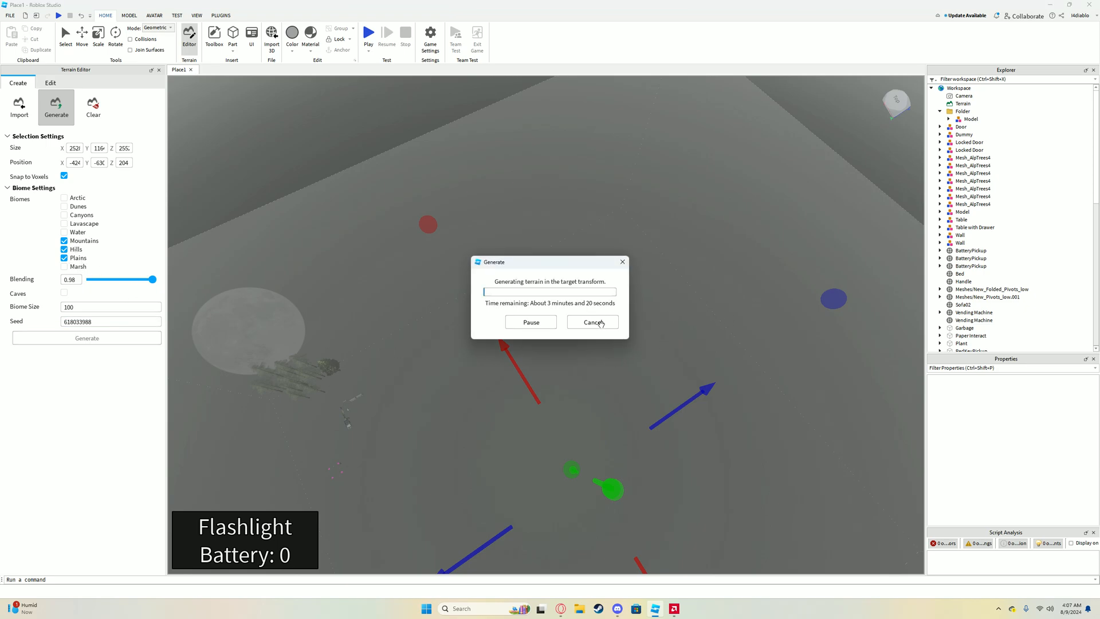
pyautogui.click(591, 322)
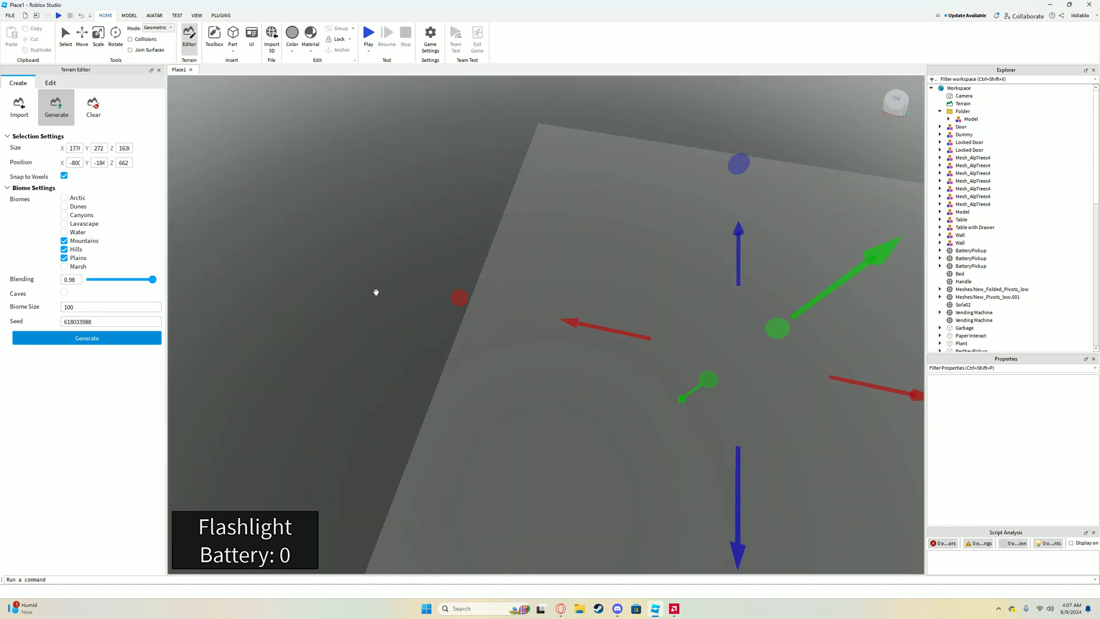
# Generate hills, mountains, plains and a lake in the resized terrain region
pyautogui.click(87, 338)
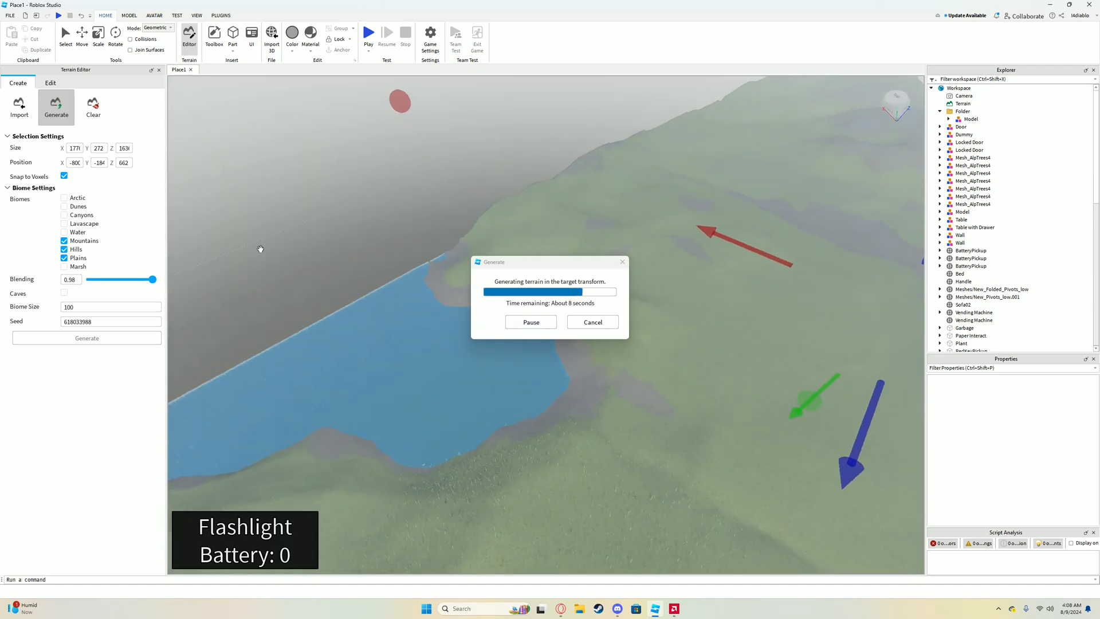
pyautogui.click(50, 83)
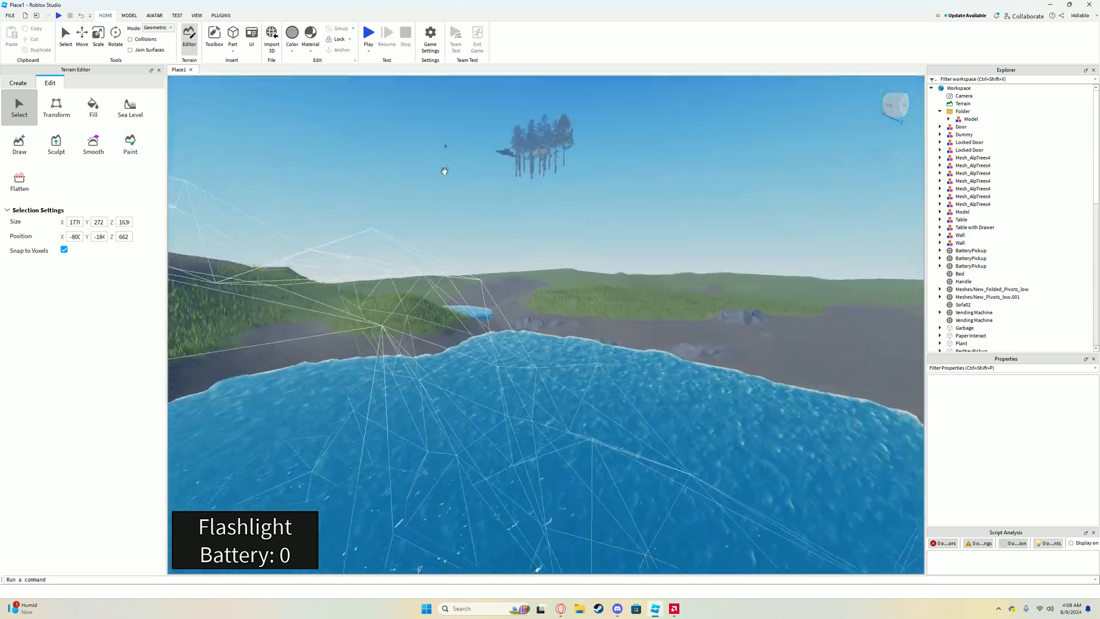
pyautogui.click(159, 69)
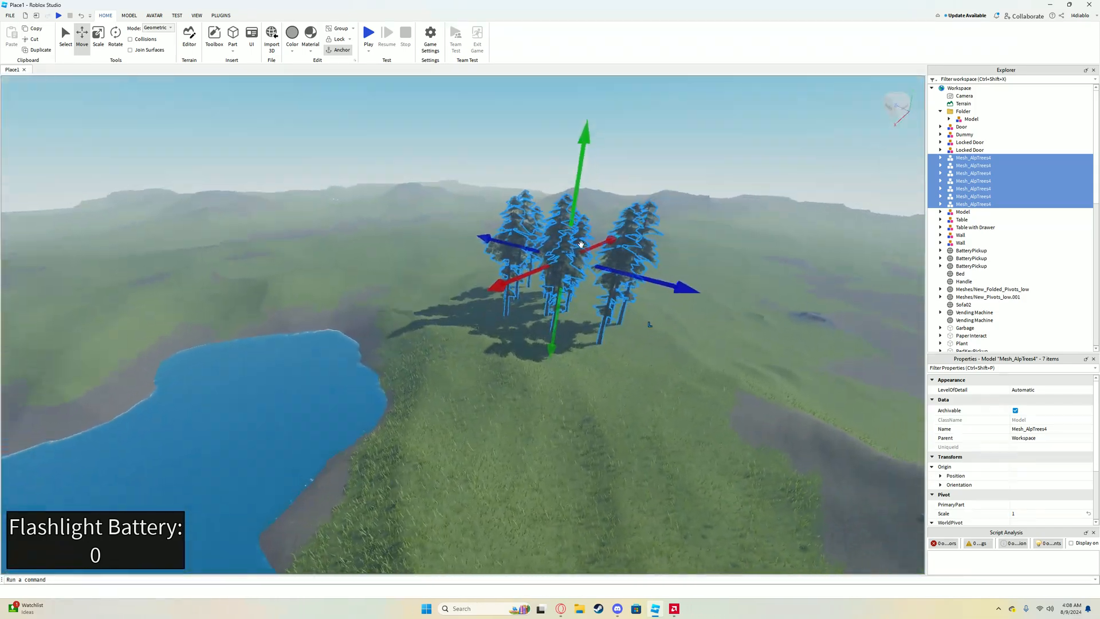
# Place the seven Mesh_AlpTrees4 pine trees on the hill using Move, Rotate and Scale
pyautogui.click(129, 15)
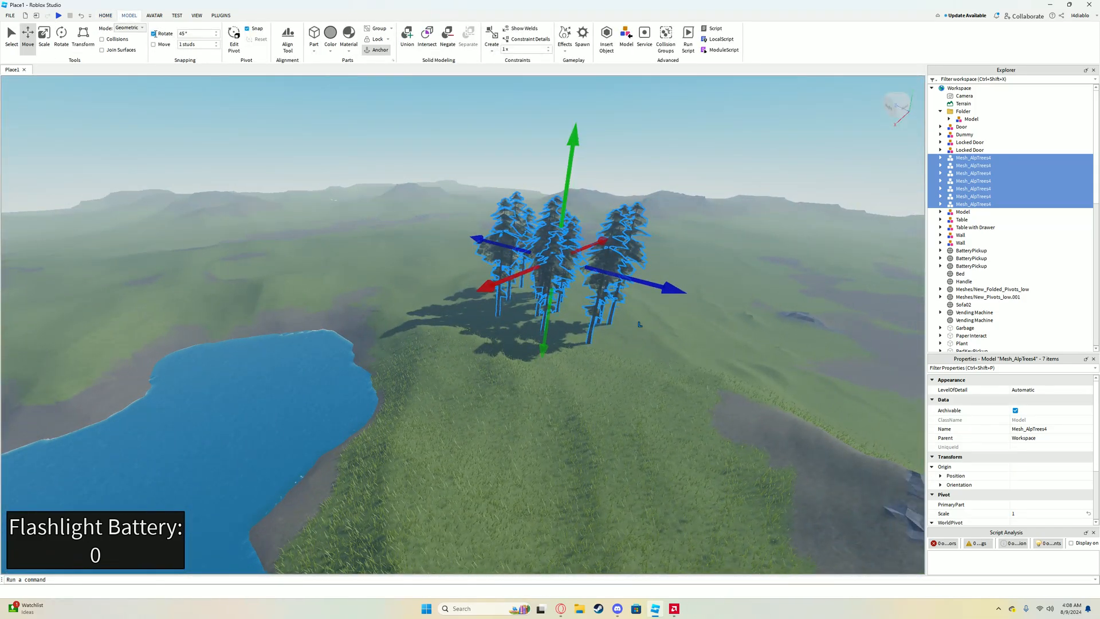
pyautogui.click(105, 15)
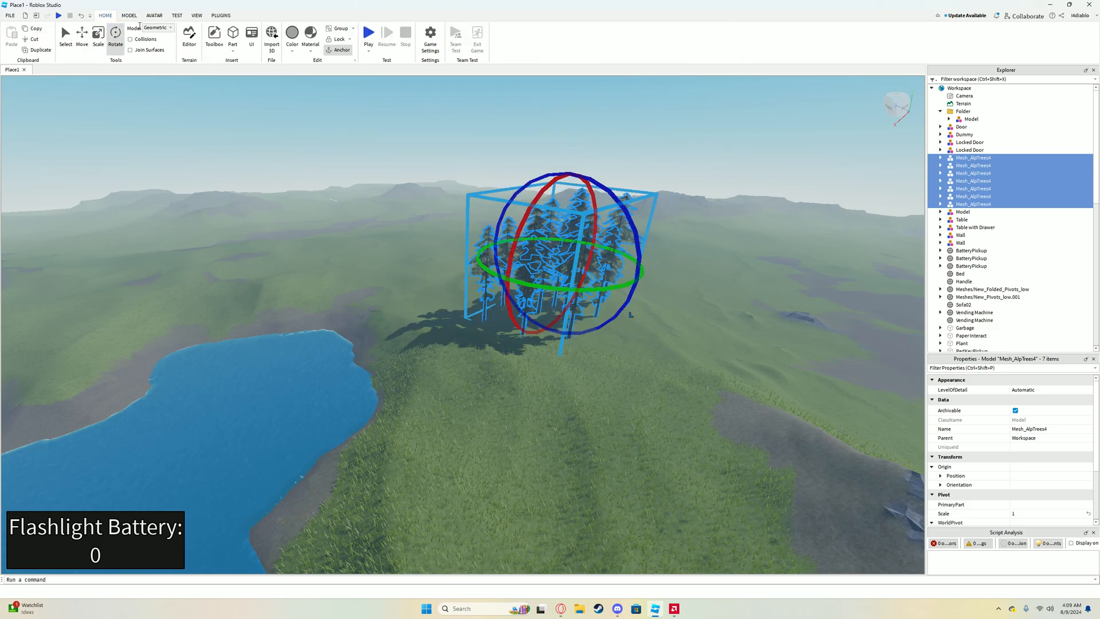
pyautogui.click(128, 15)
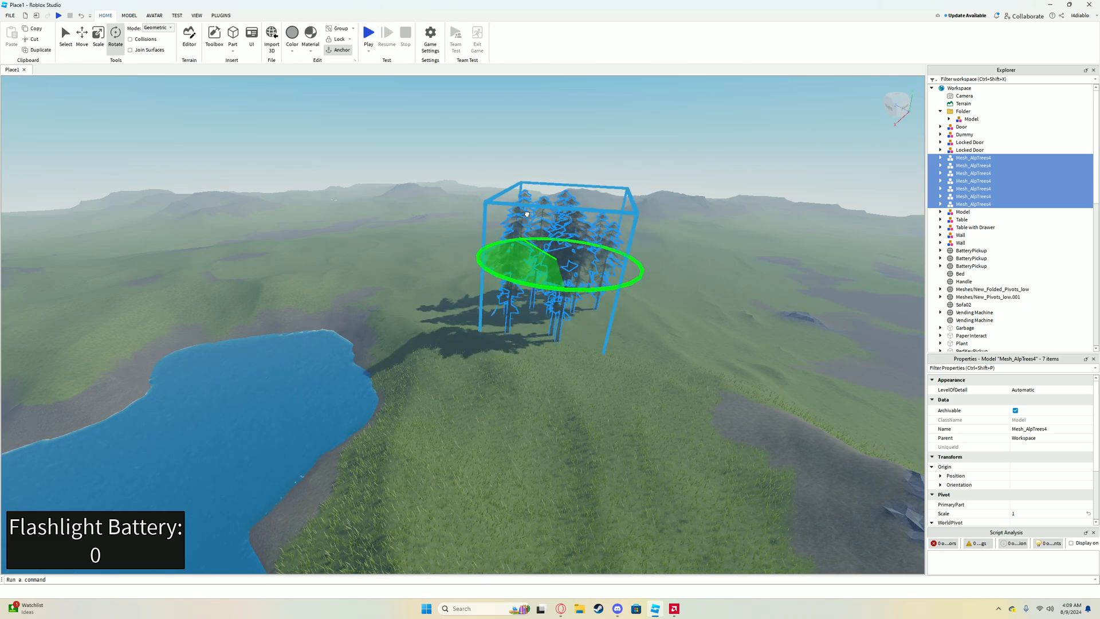
pyautogui.click(115, 33)
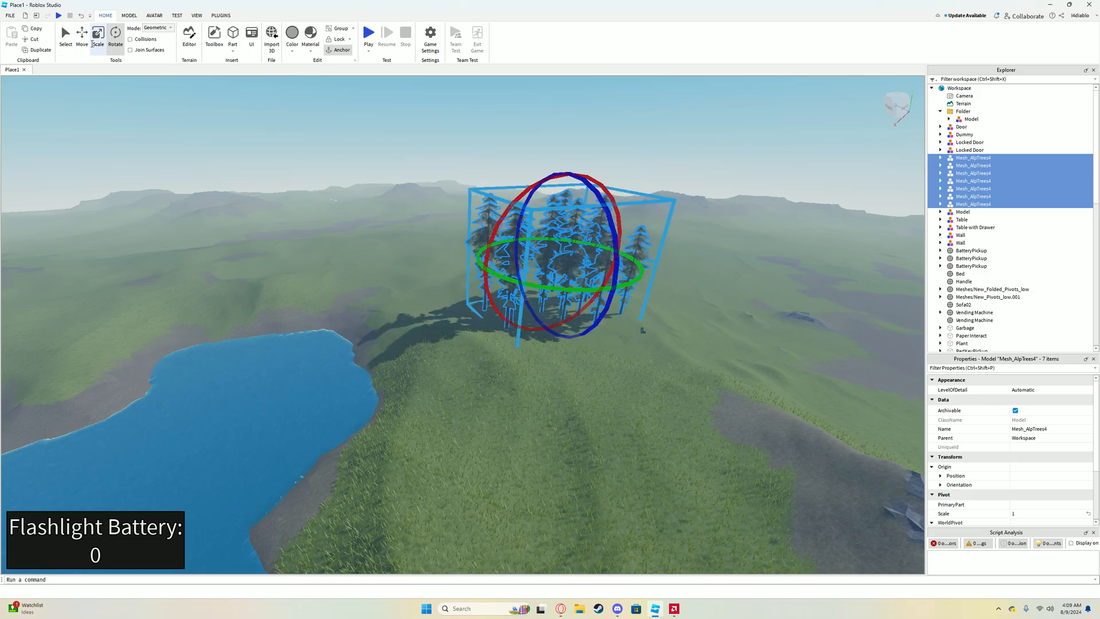
pyautogui.click(82, 35)
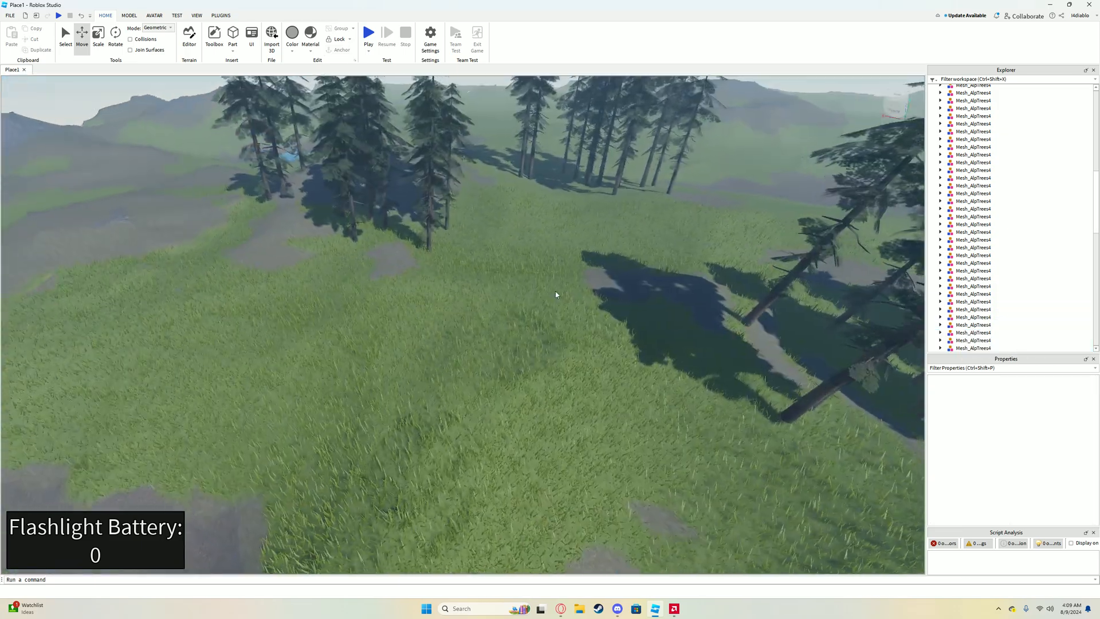
# Bring up the Toolbox model library beside the forested hills
pyautogui.click(214, 36)
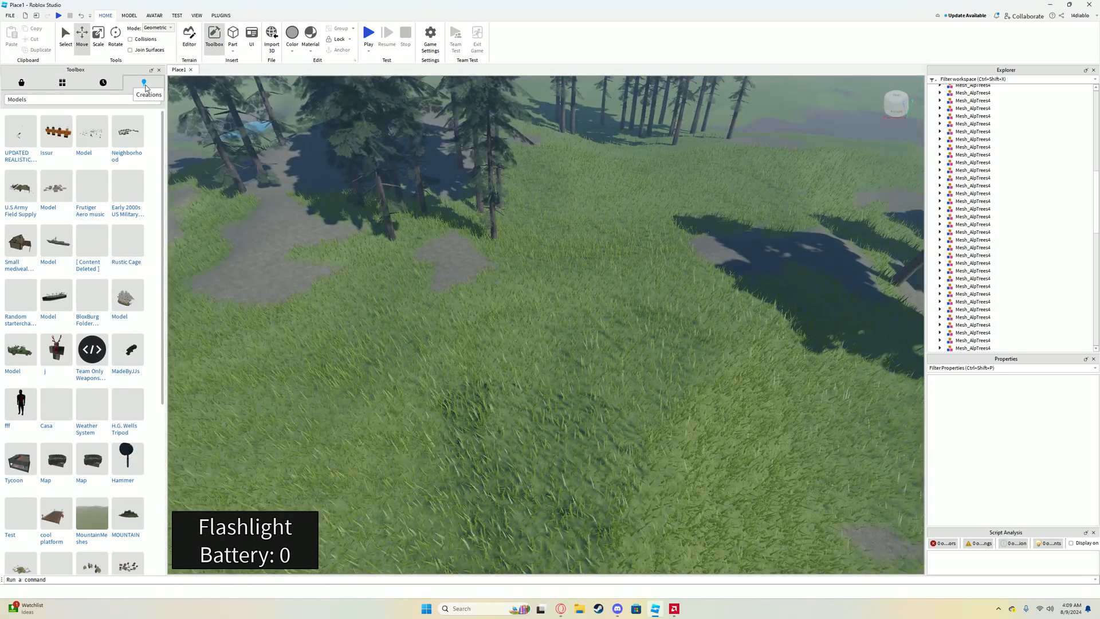
# Insert the Apartment Building model from the Toolbox Recent tab
pyautogui.click(102, 83)
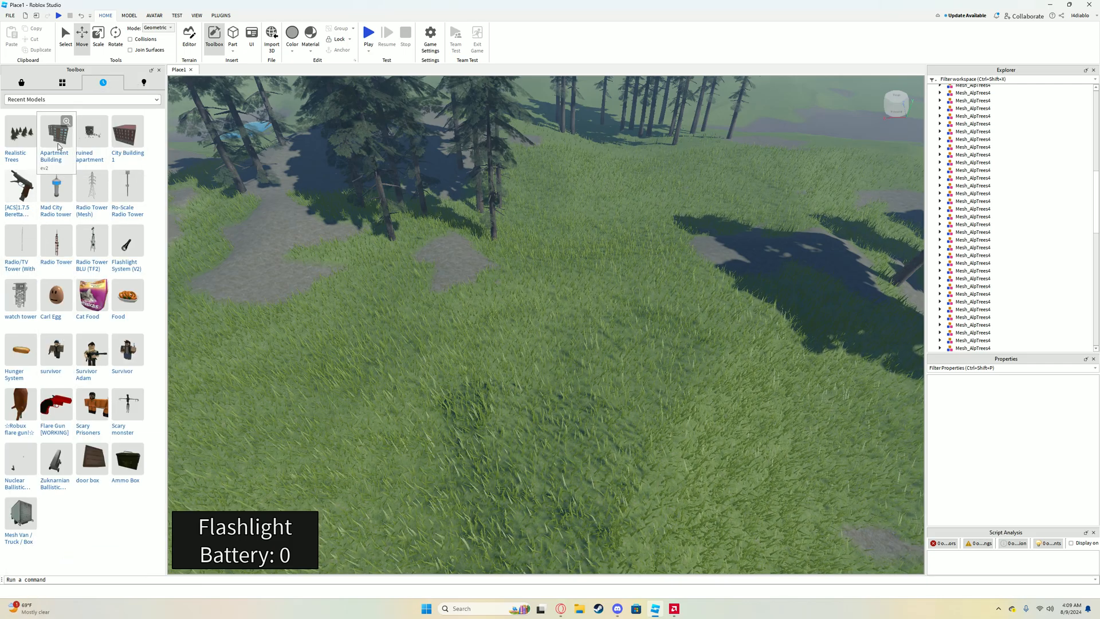
pyautogui.click(55, 132)
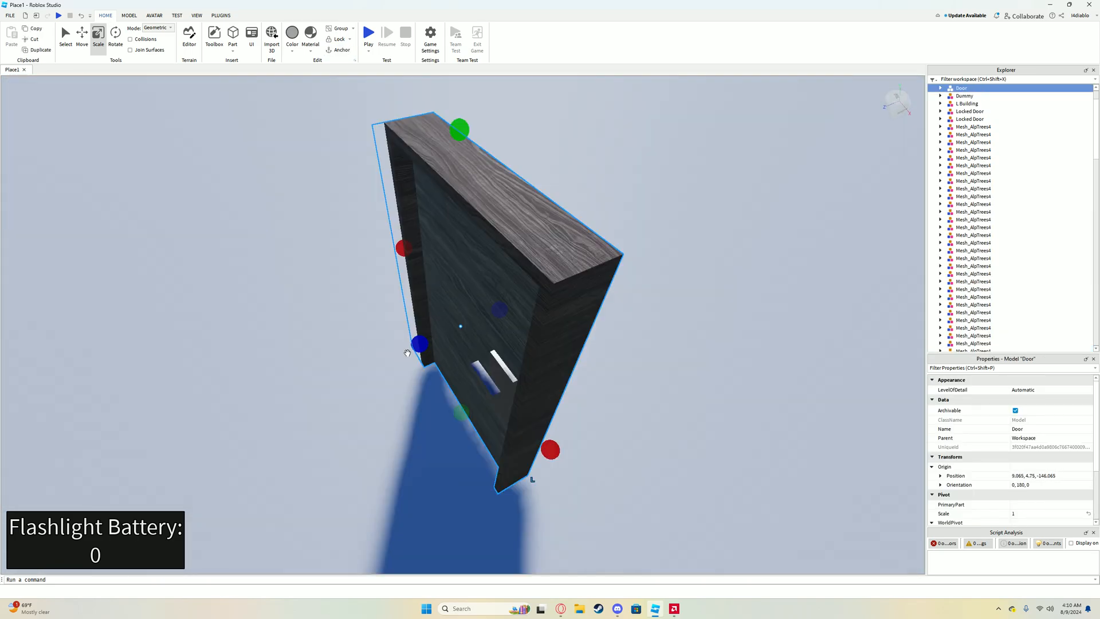
pyautogui.click(368, 31)
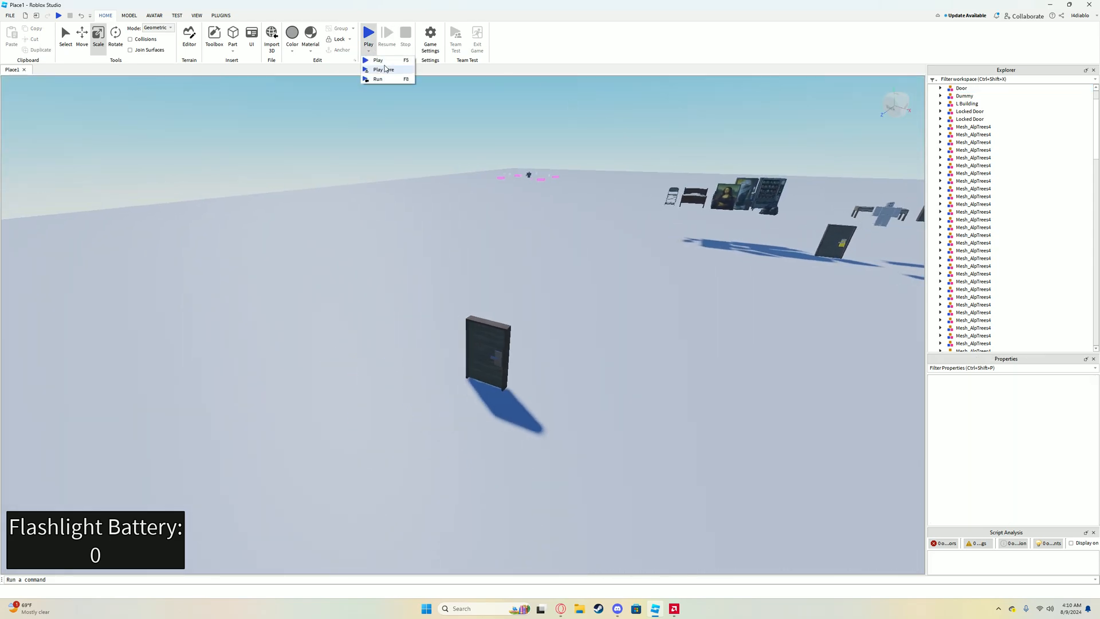
# Play Here through the journalist intro, walk among the props, then stop
pyautogui.click(378, 59)
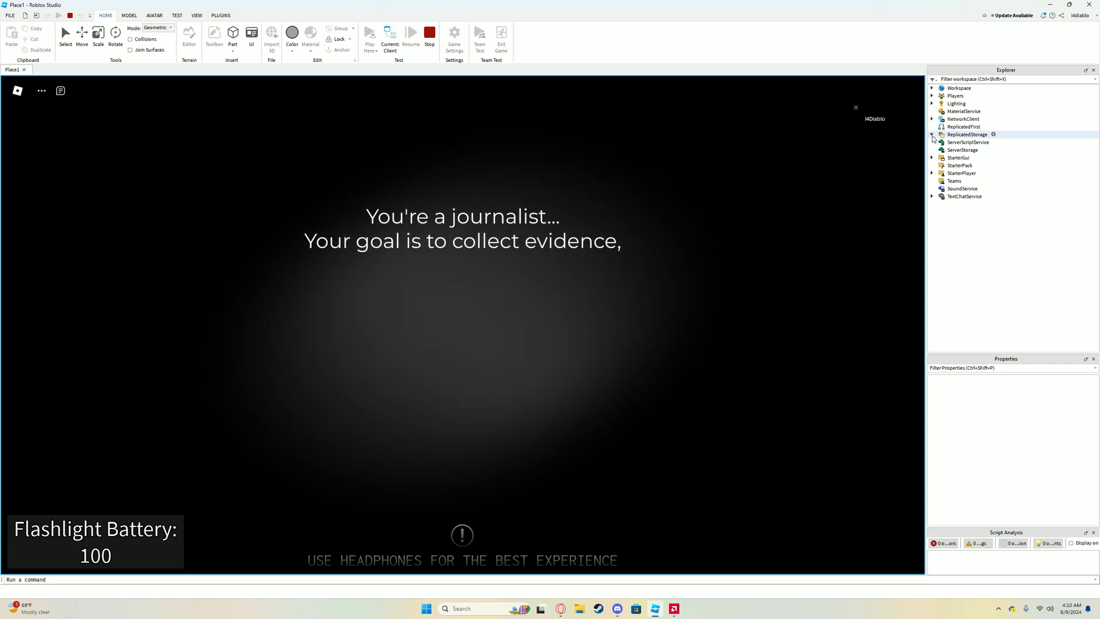
pyautogui.click(933, 135)
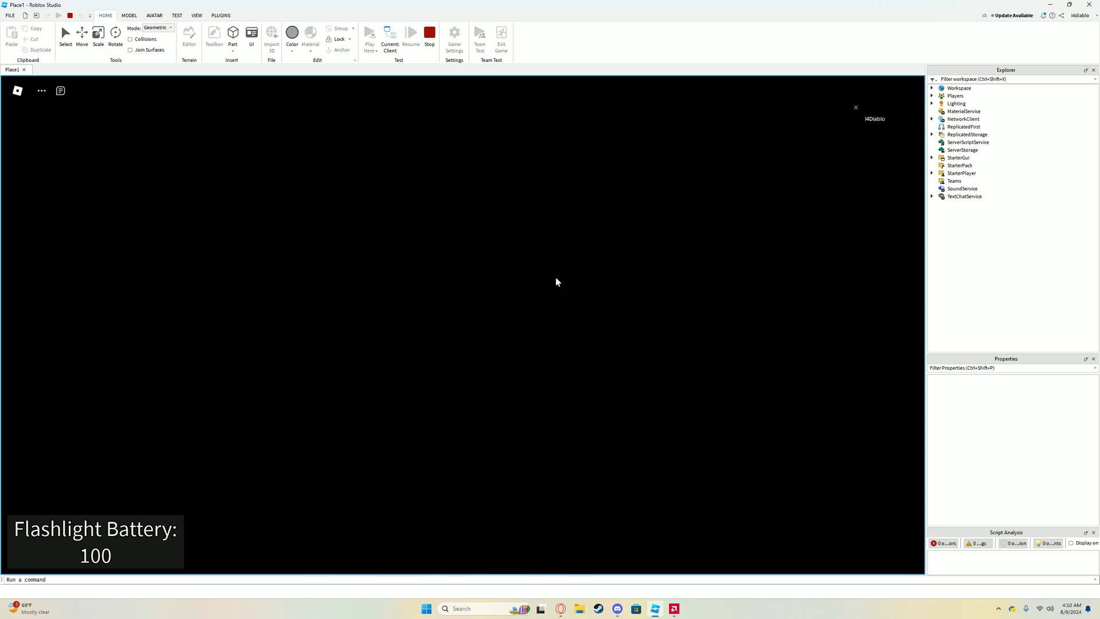
pyautogui.moveTo(567, 284)
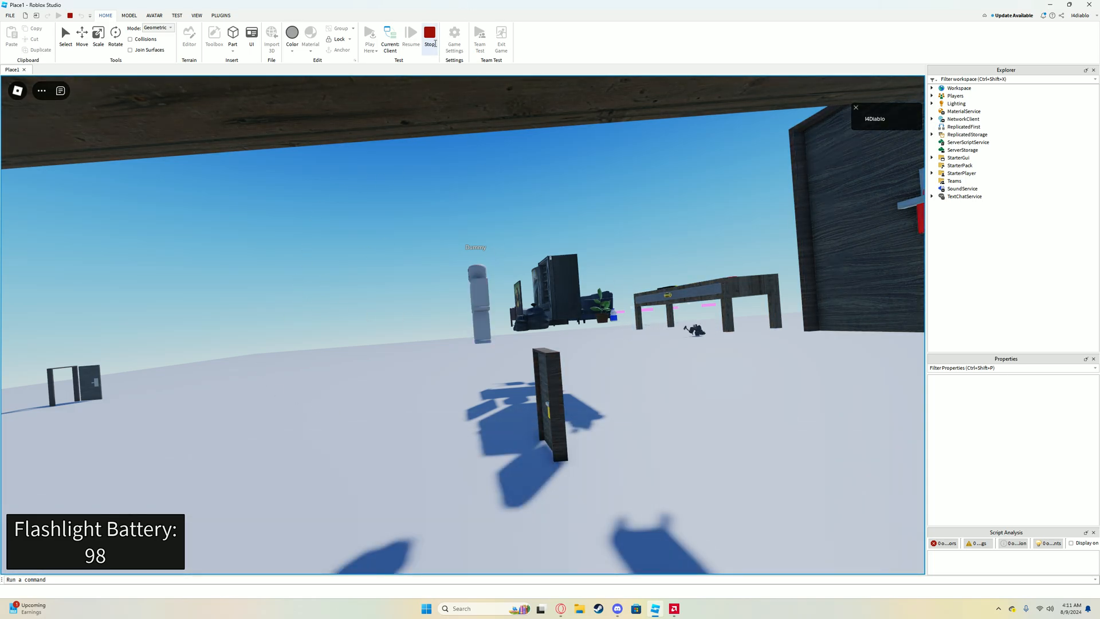
pyautogui.click(429, 34)
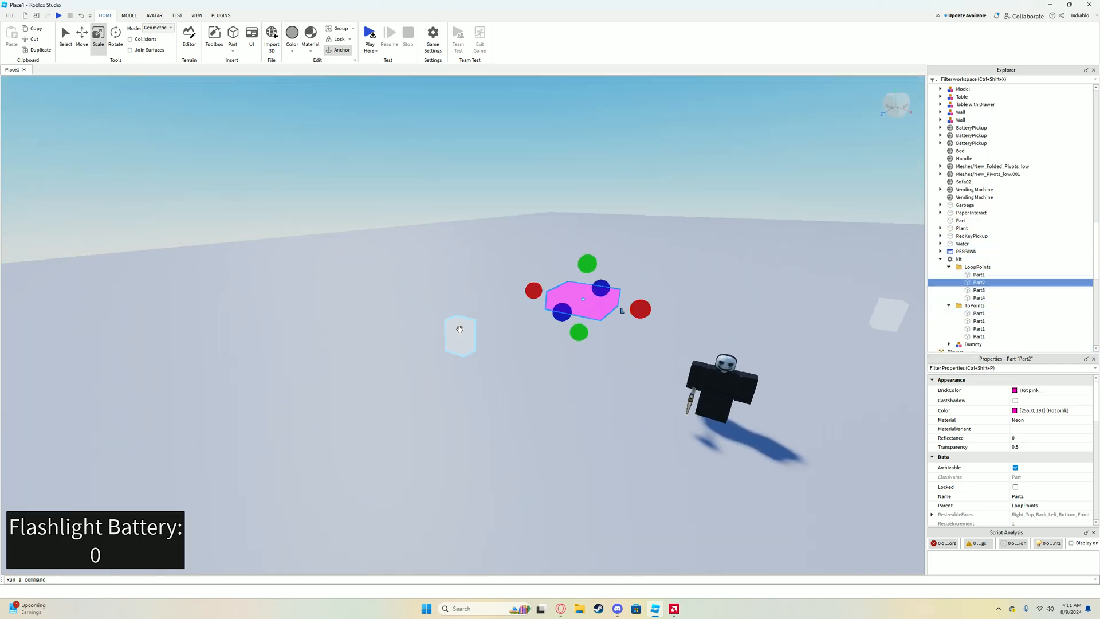
# Select the monster's LoopPoints waypoint parts in Explorer
pyautogui.click(978, 313)
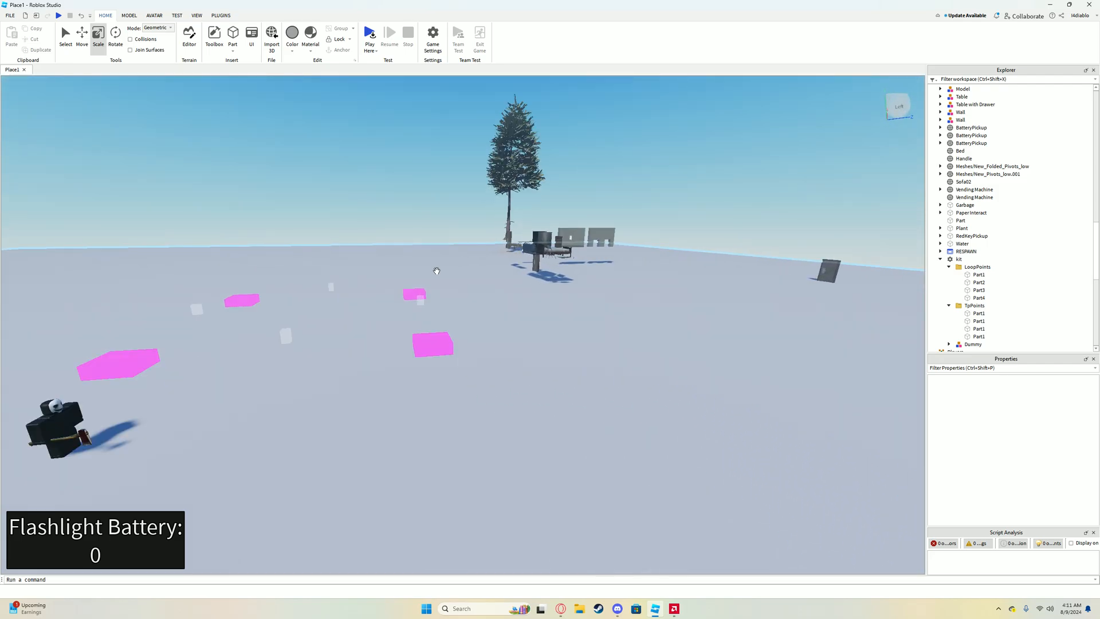
pyautogui.click(978, 291)
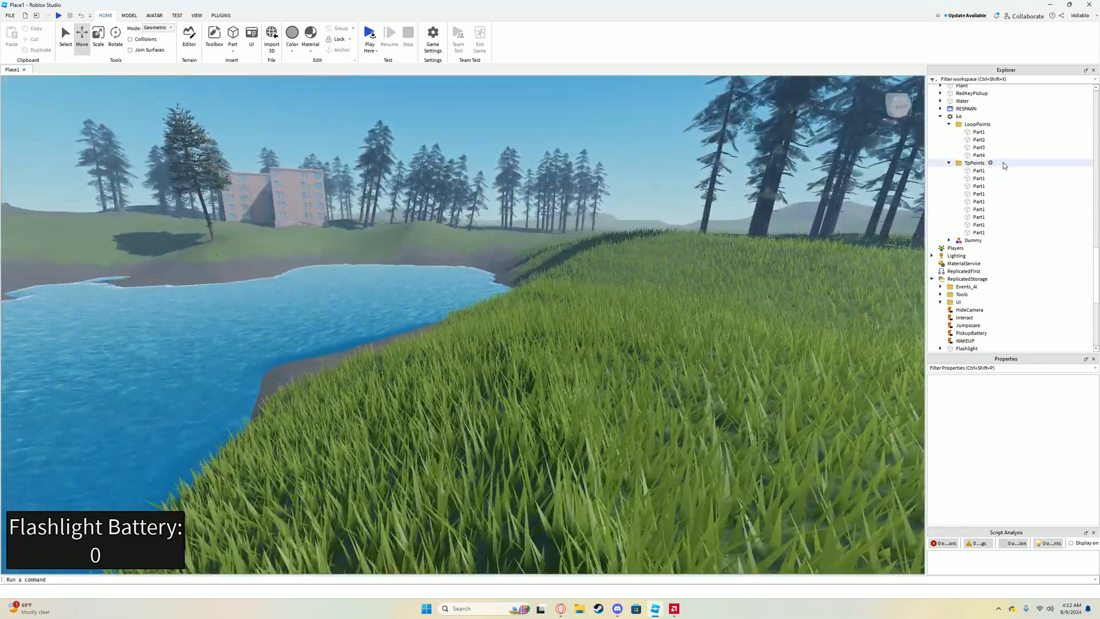
# Select Lighting and set ClockTime to 1 so TimeOfDay reads 01:00:00
pyautogui.click(956, 175)
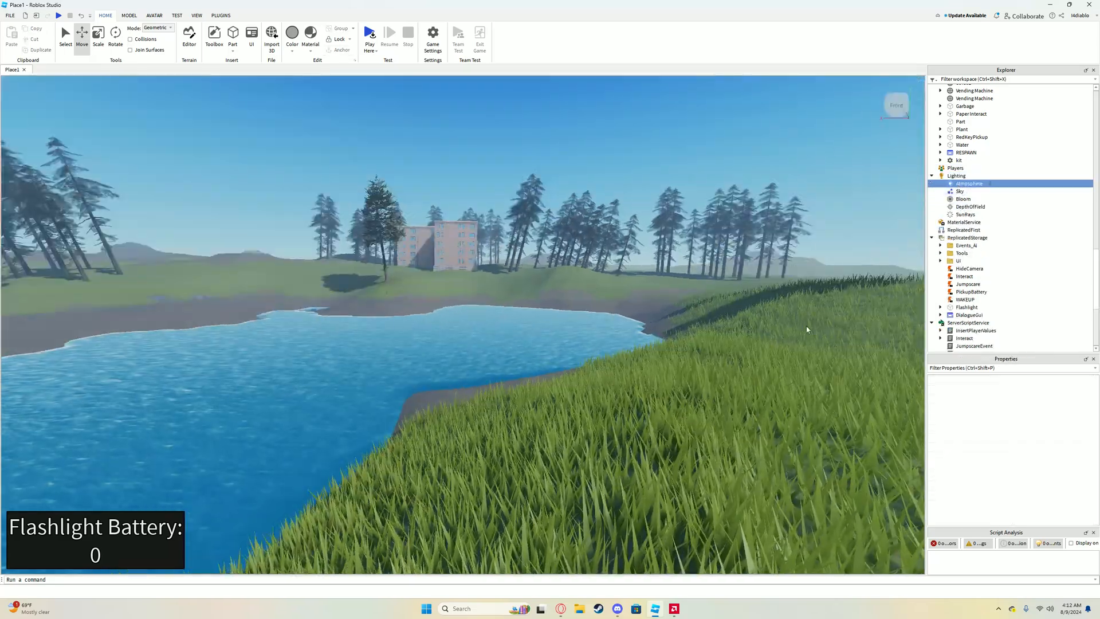
pyautogui.click(955, 175)
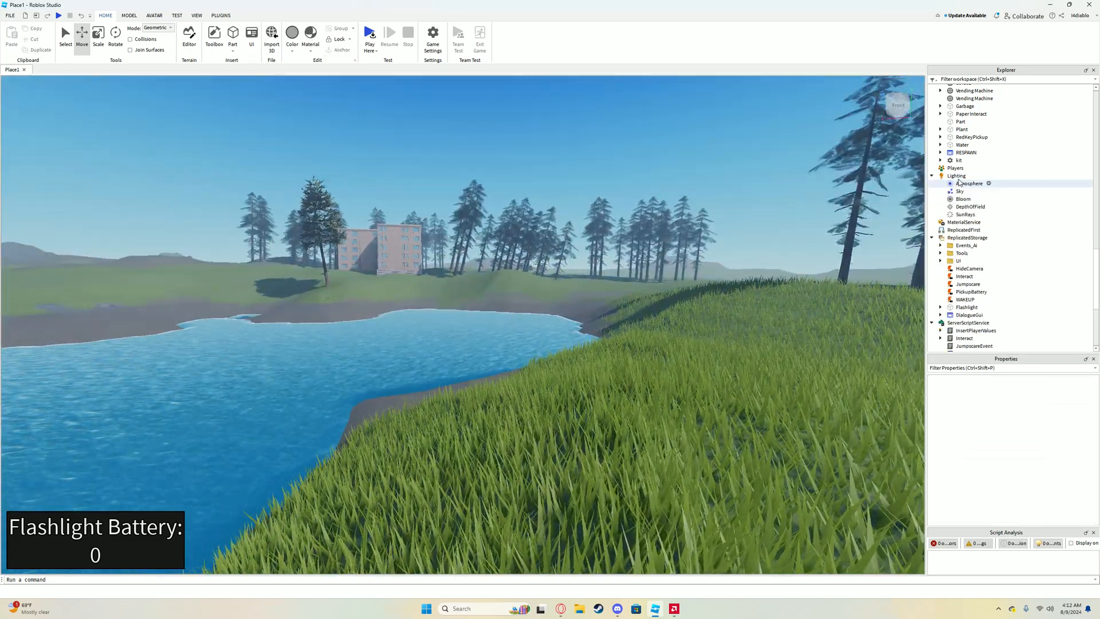
pyautogui.click(956, 175)
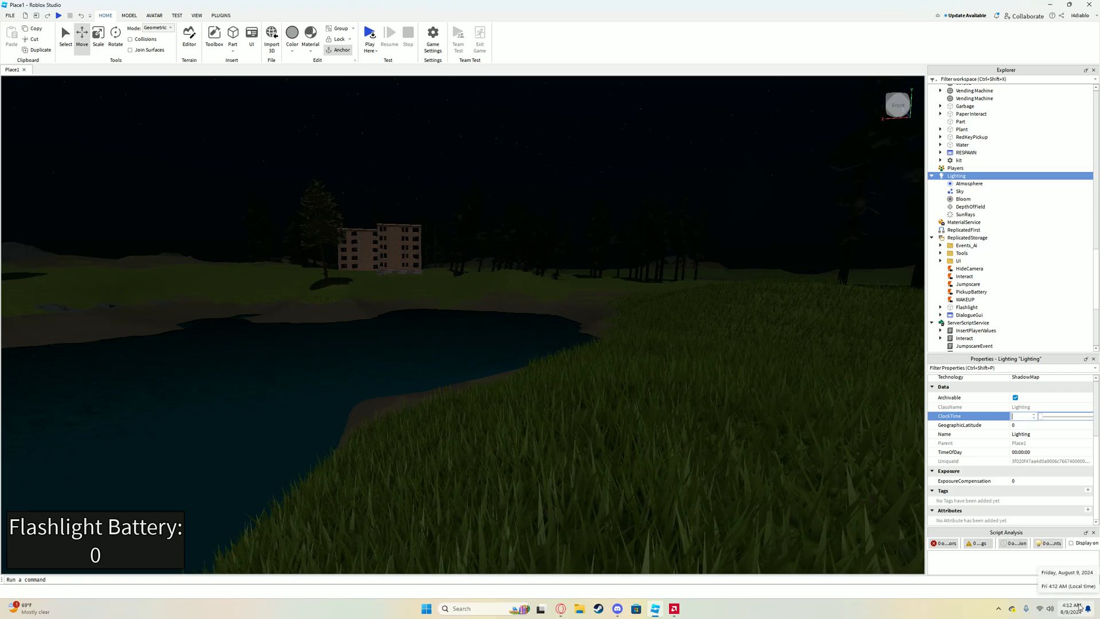
pyautogui.write('8')
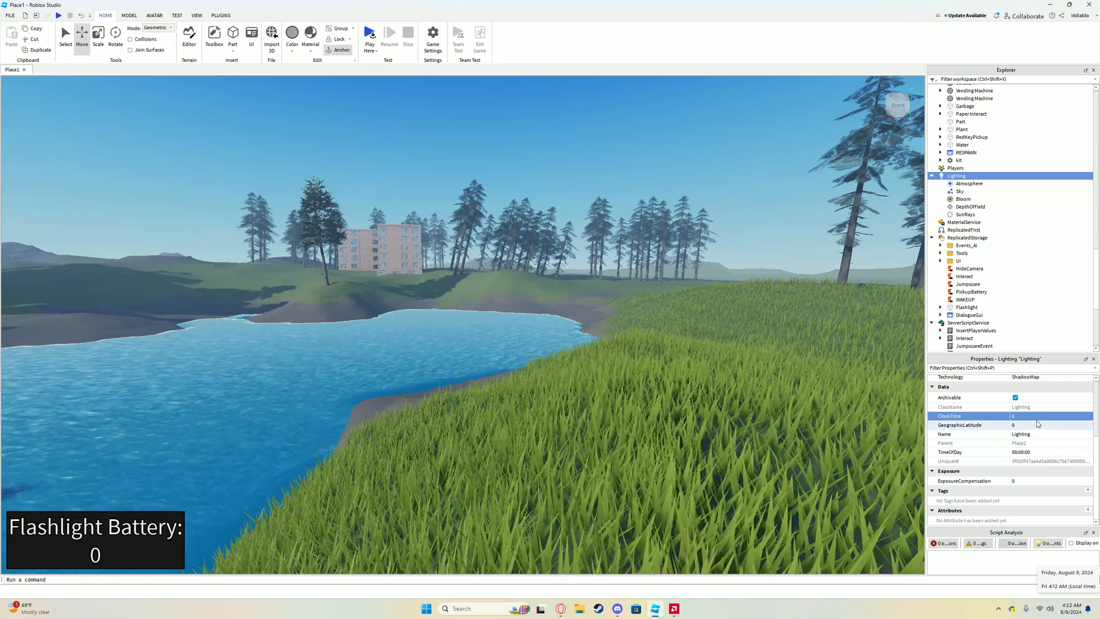
pyautogui.write('3')
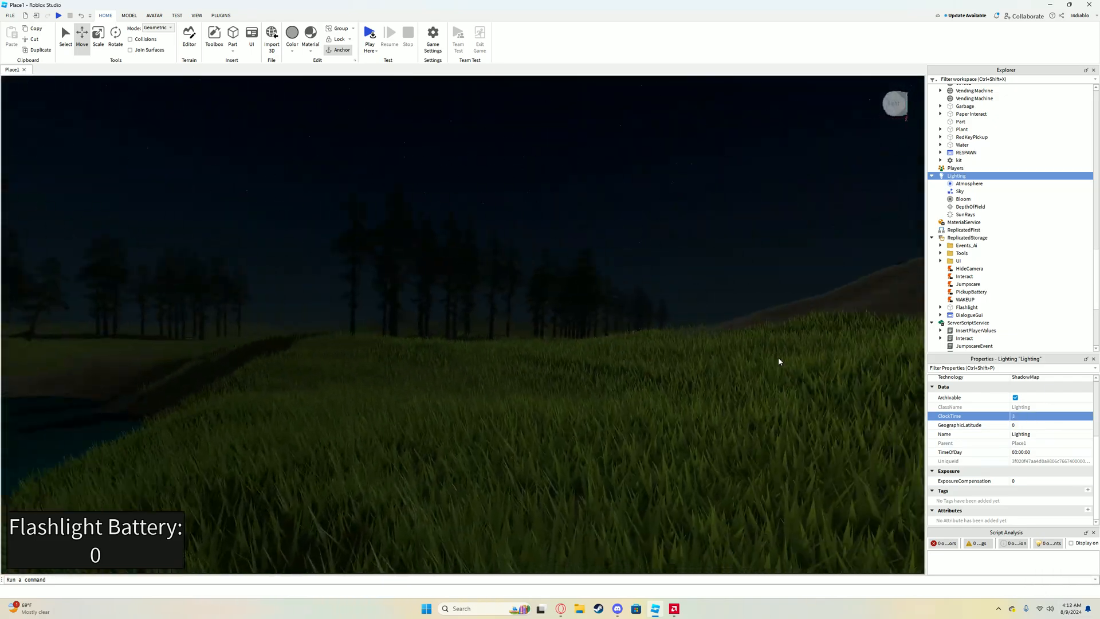
pyautogui.click(1044, 415)
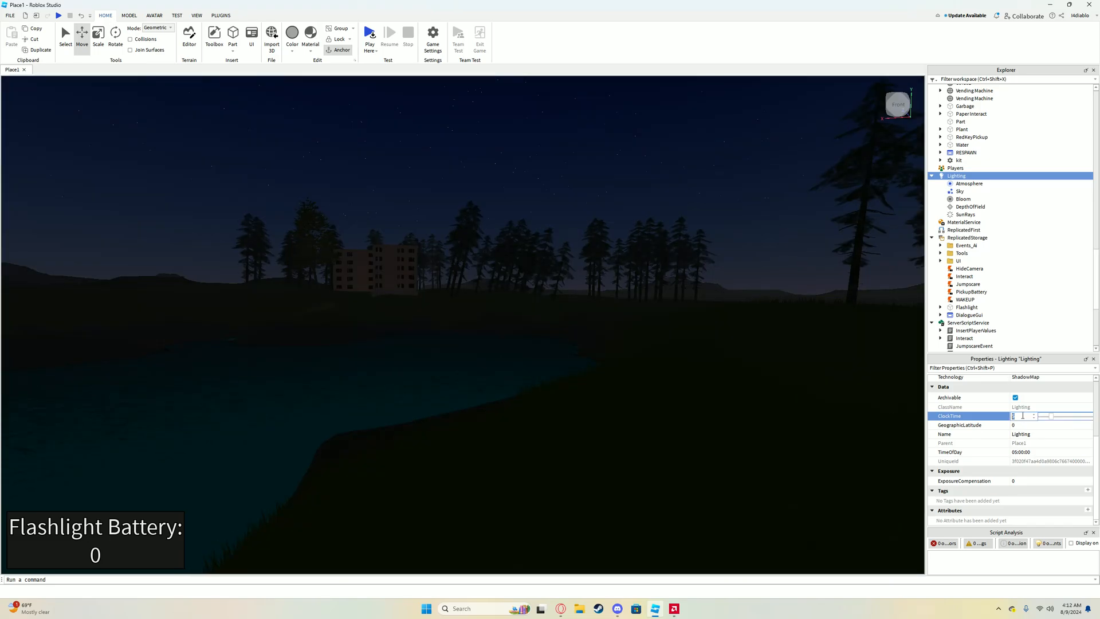
pyautogui.write('7')
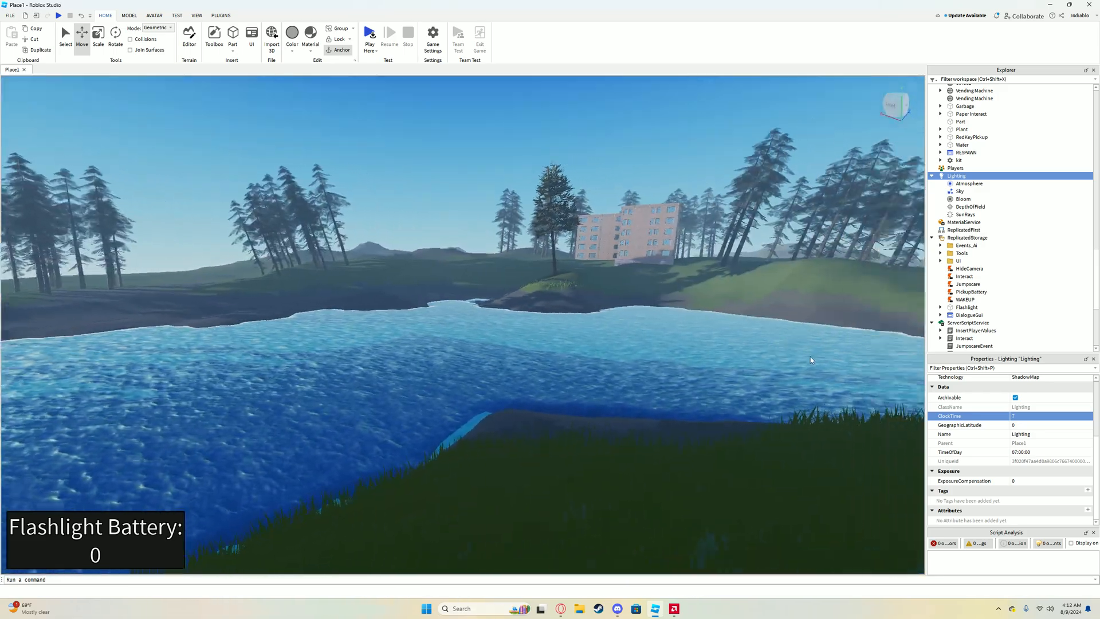
pyautogui.write('1')
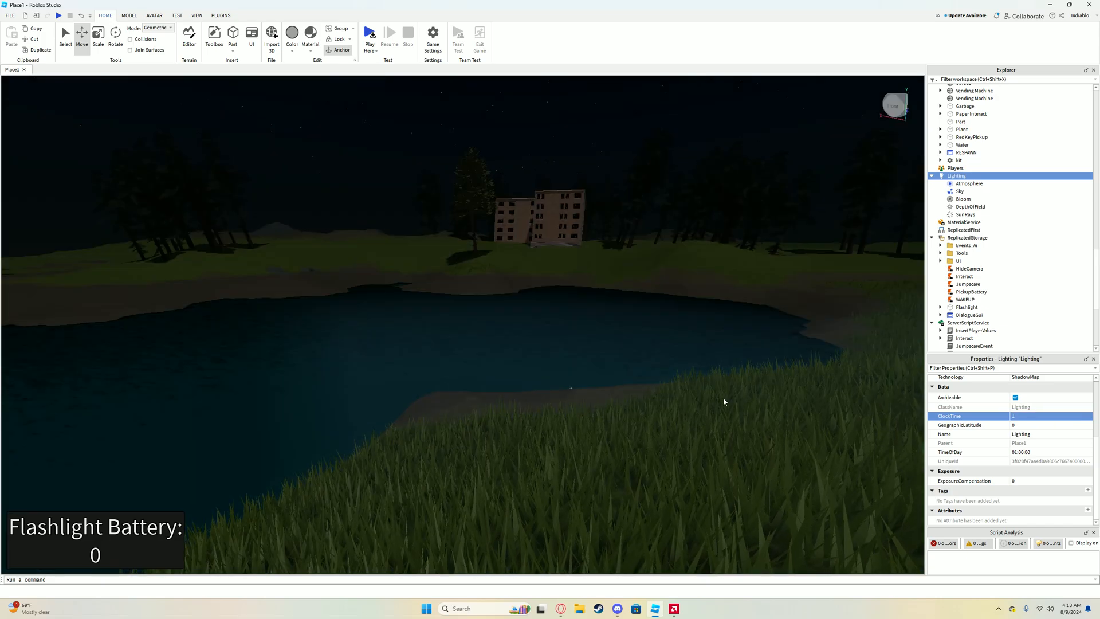
pyautogui.click(1020, 415)
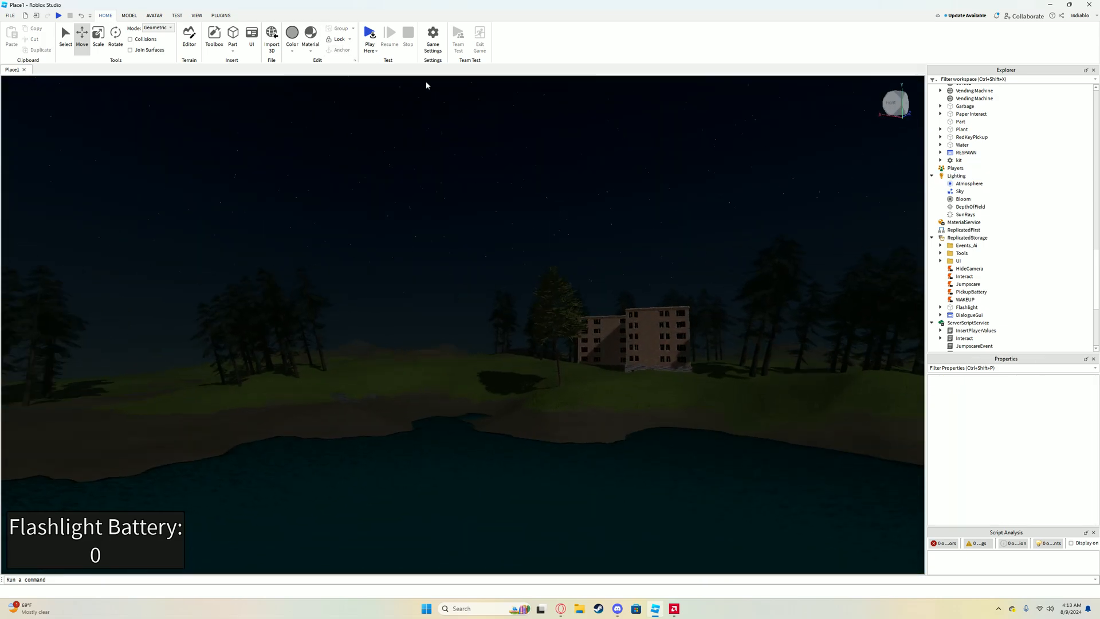
pyautogui.click(432, 33)
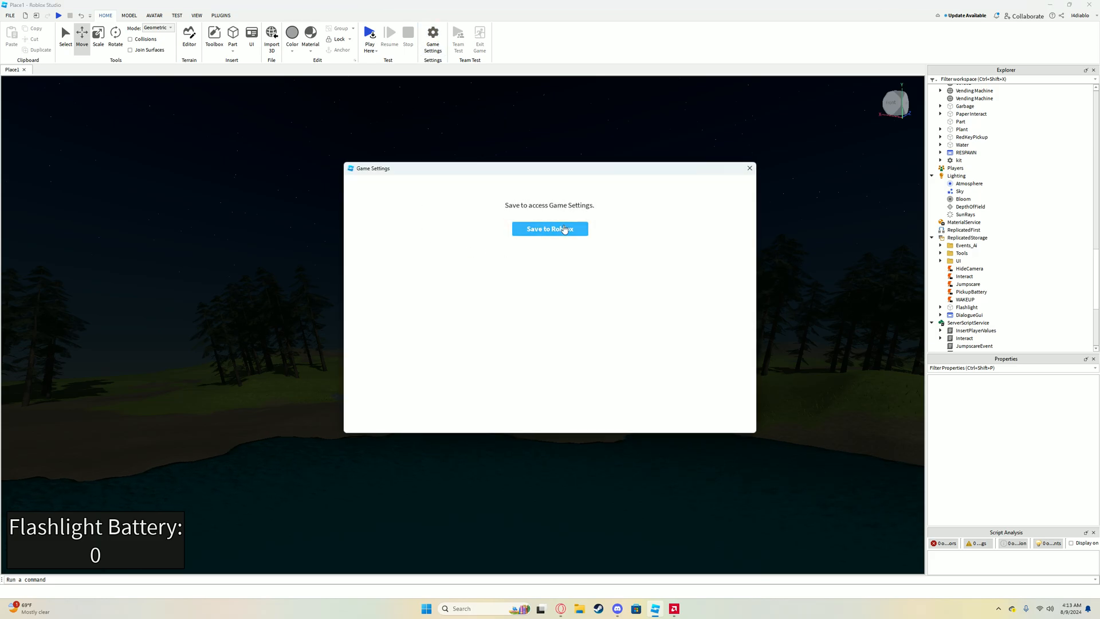
pyautogui.click(550, 228)
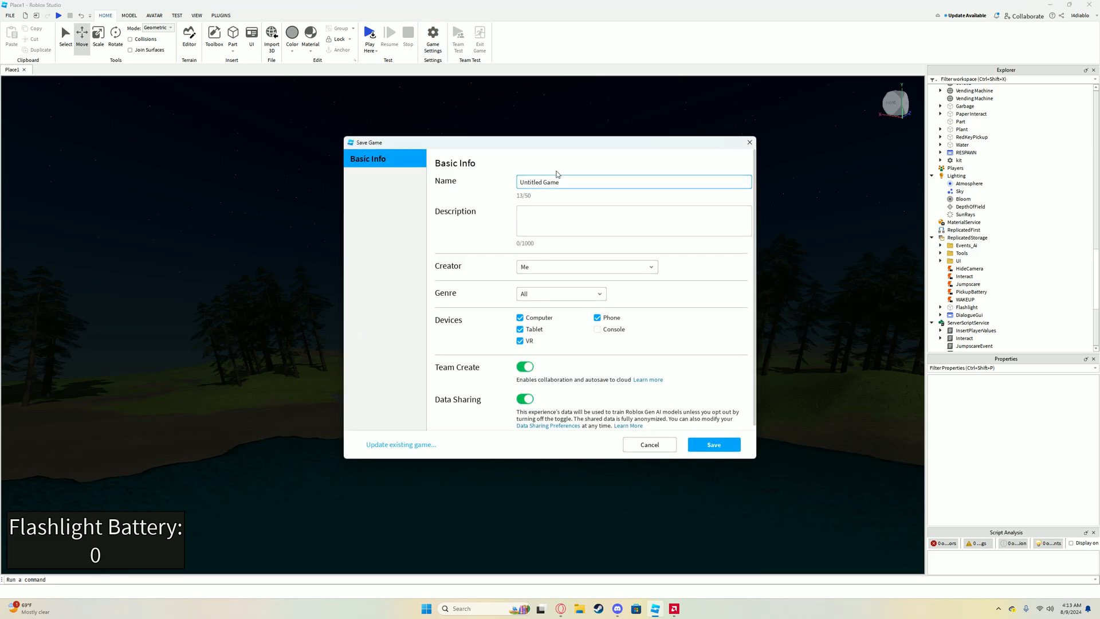
pyautogui.moveTo(691, 125)
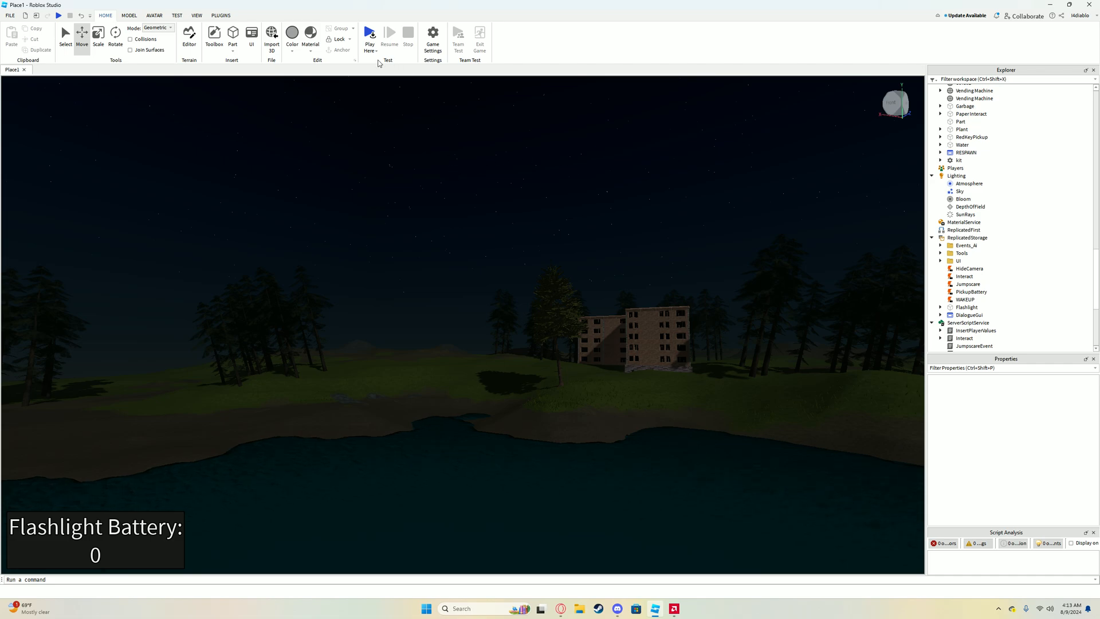
pyautogui.moveTo(398, 268)
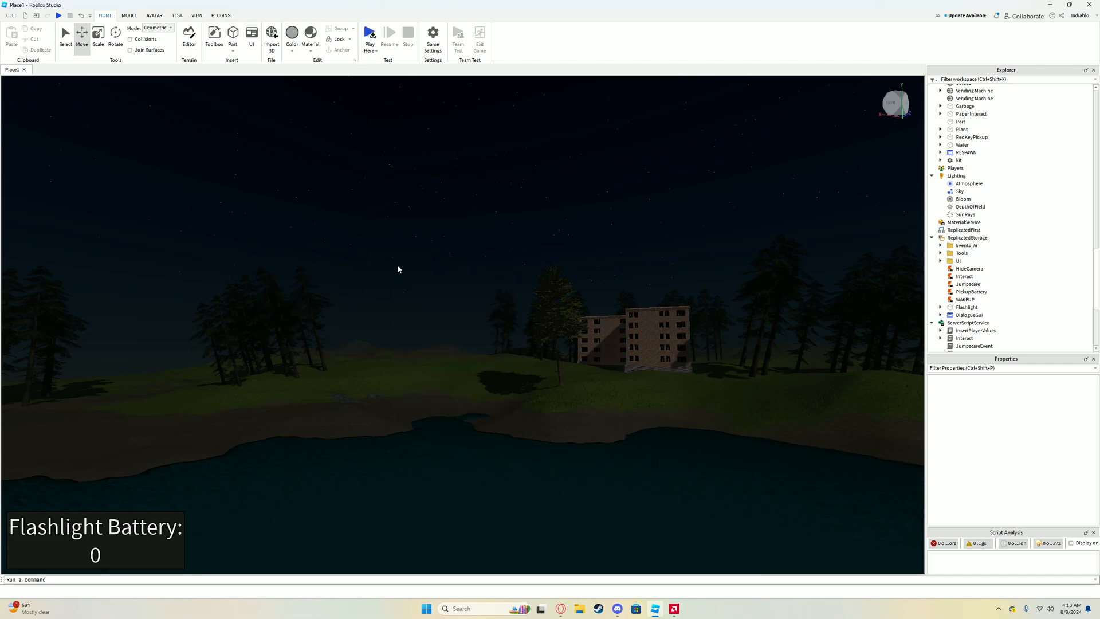
pyautogui.moveTo(402, 231)
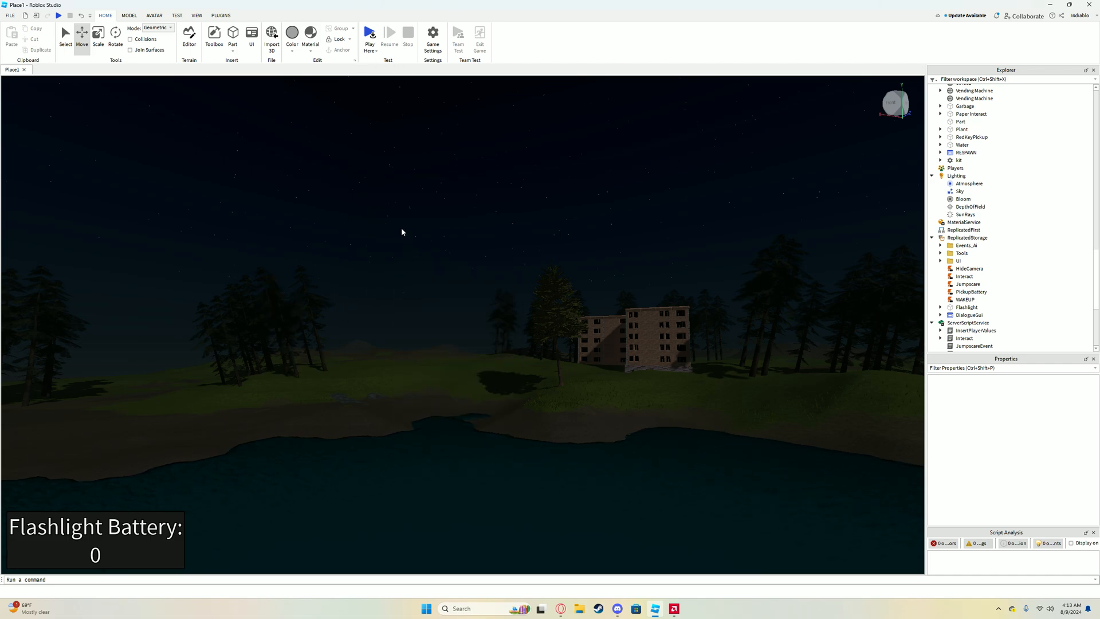
pyautogui.moveTo(408, 131)
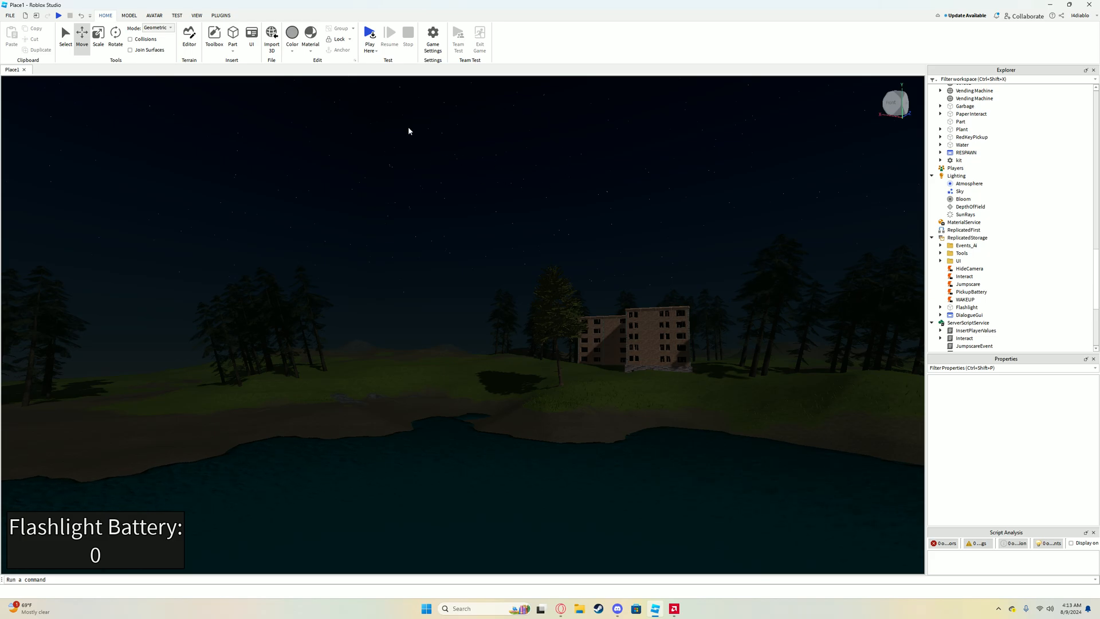
pyautogui.click(432, 37)
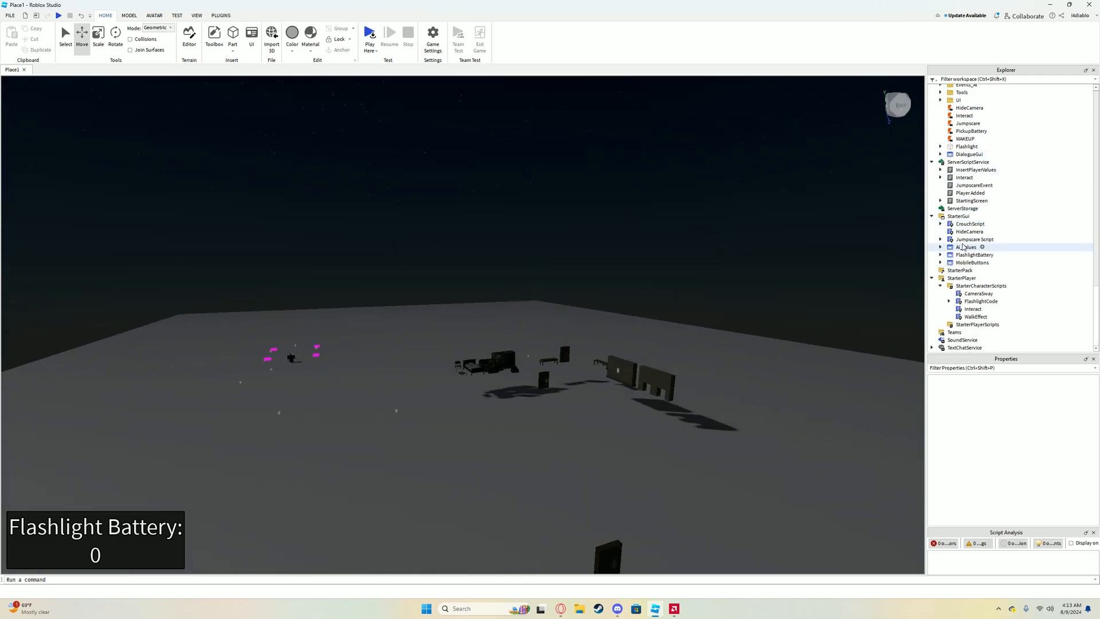
# Inspect StarterPlayer's properties, including the desktop camera movement mode options
pyautogui.click(961, 277)
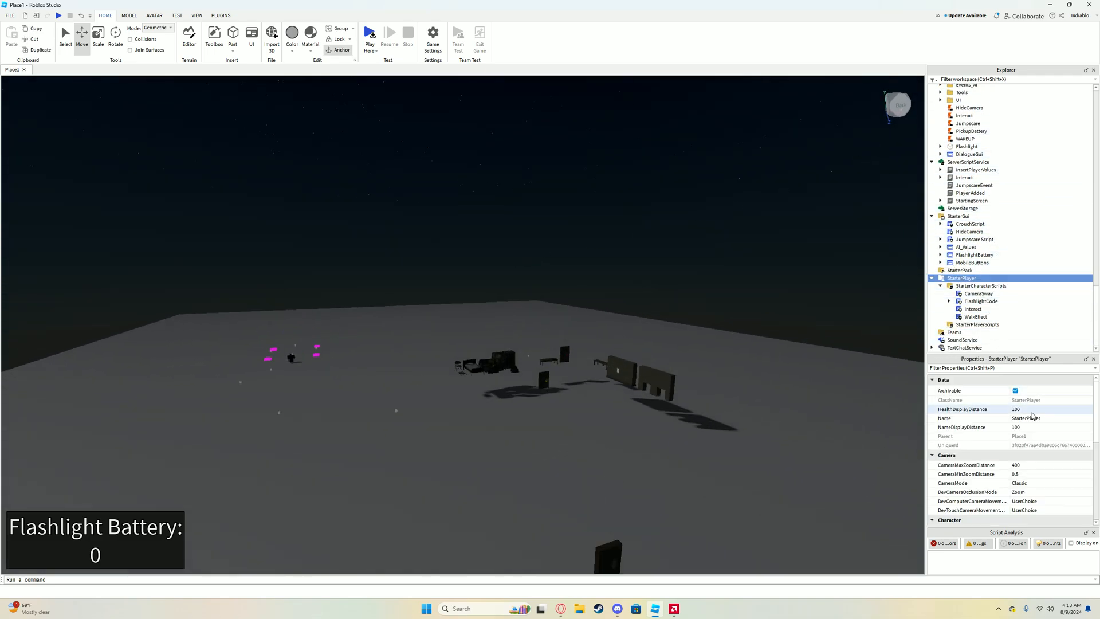
pyautogui.scroll(-3)
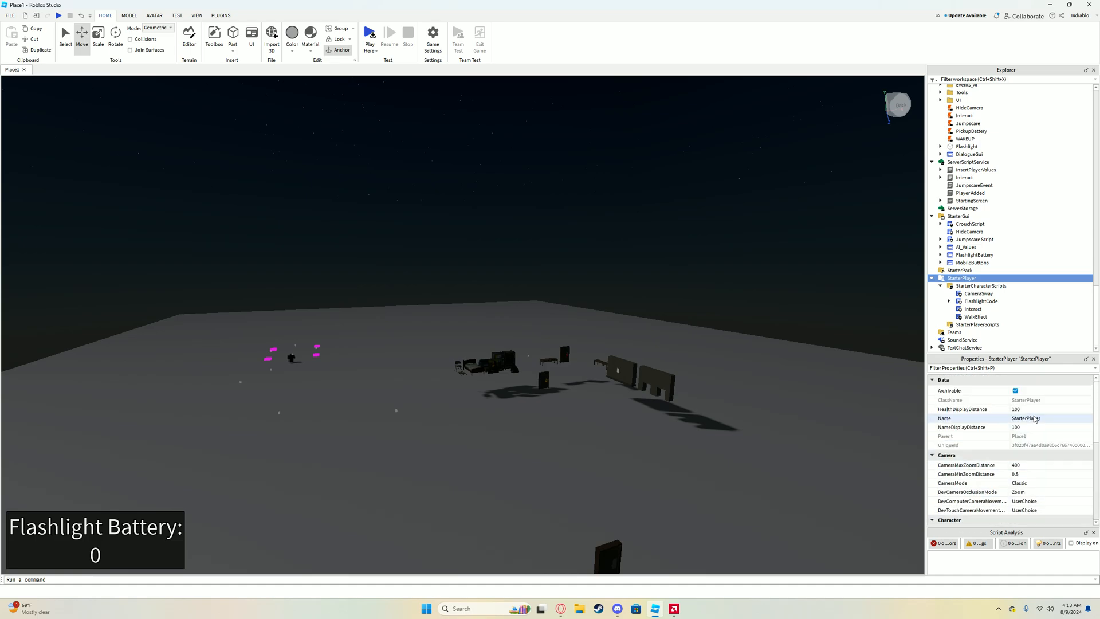
pyautogui.doubleClick(1024, 418)
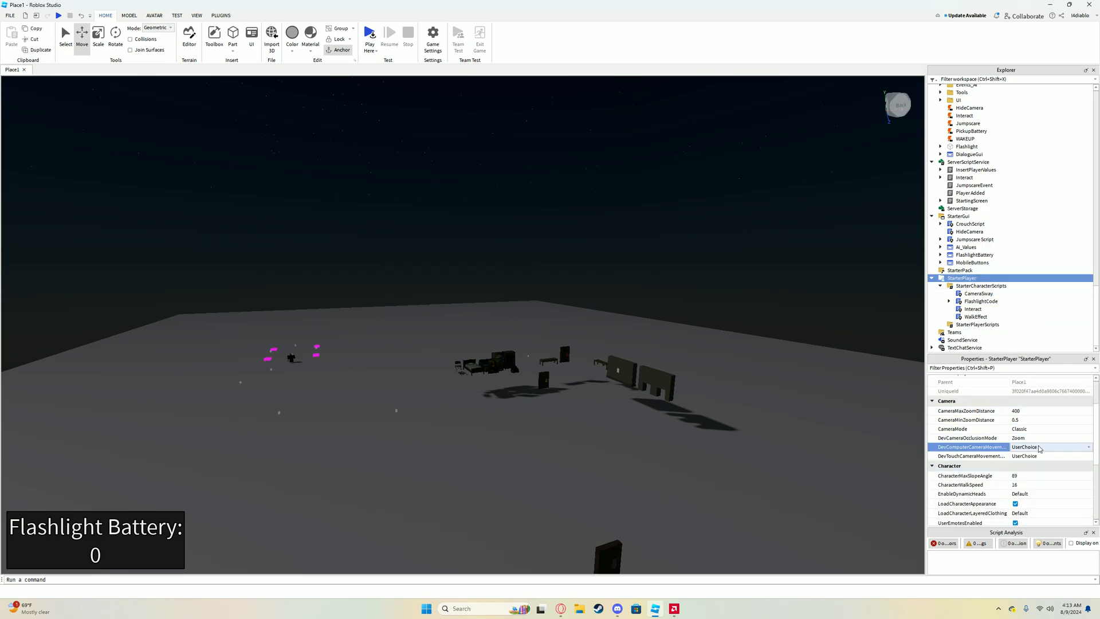
pyautogui.click(1049, 429)
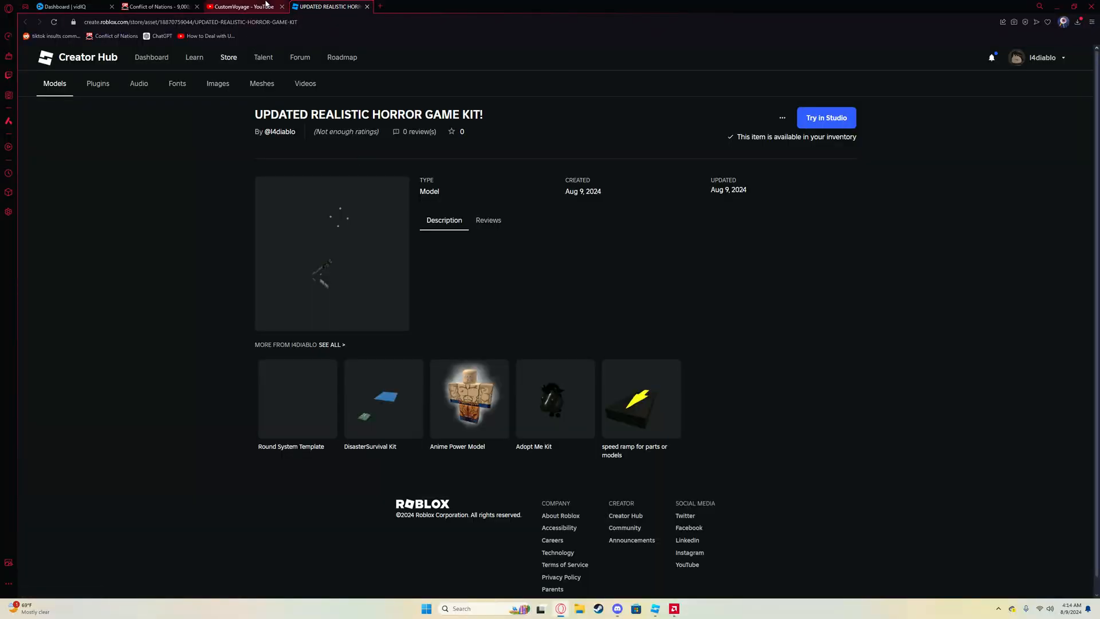
pyautogui.rightClick(570, 263)
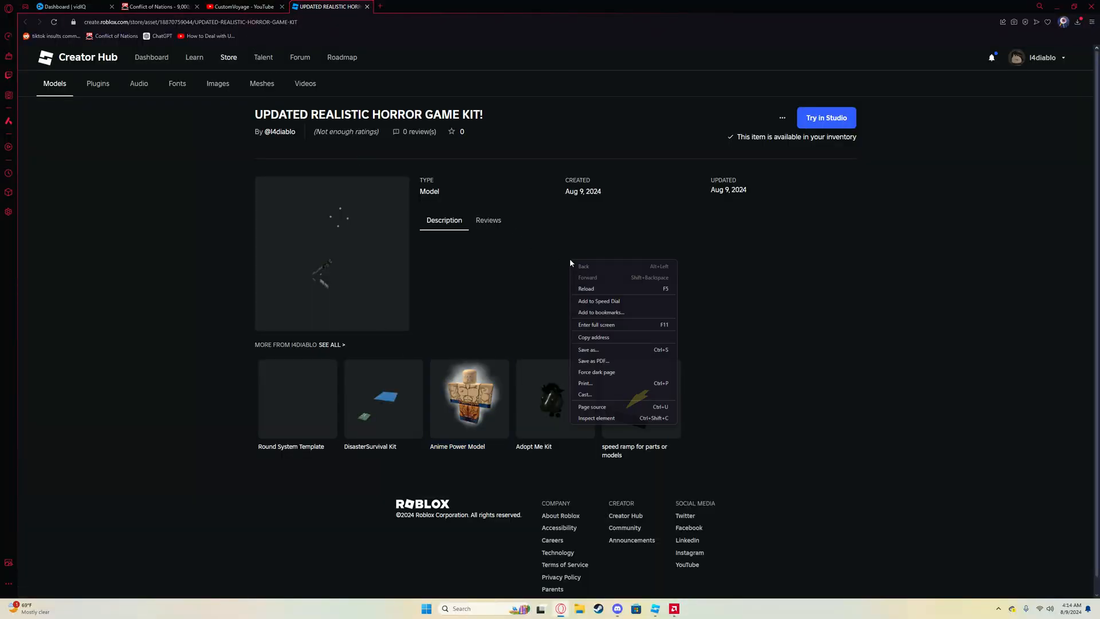
pyautogui.click(651, 549)
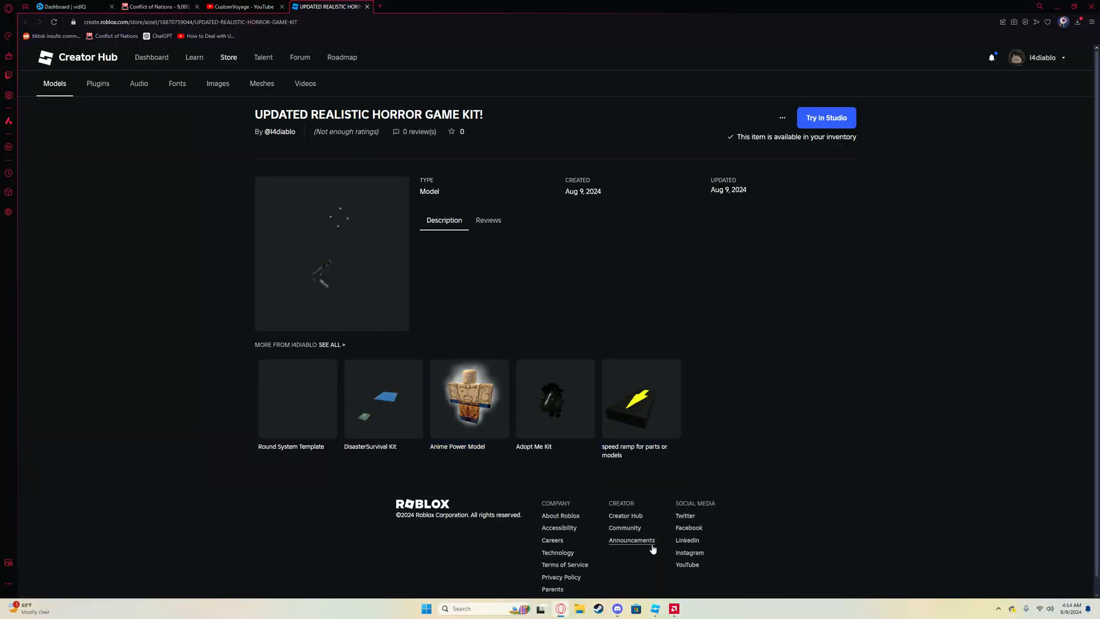